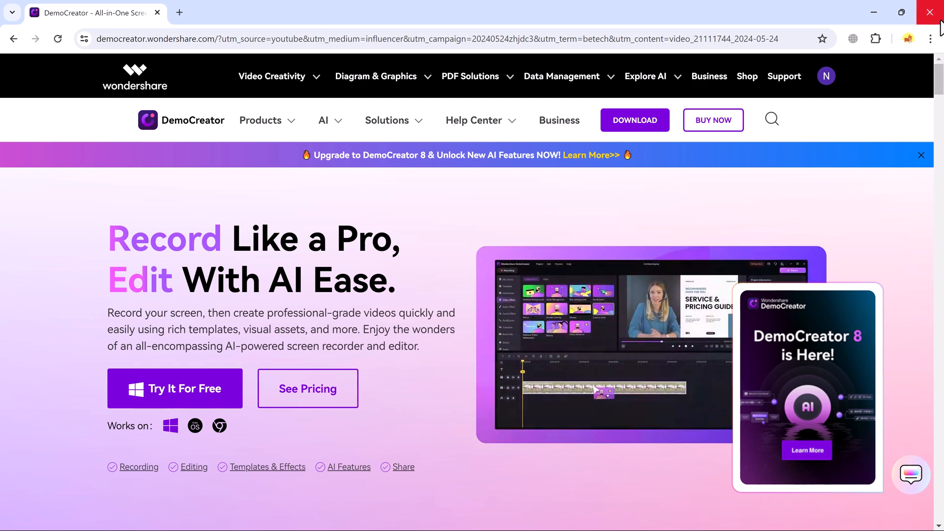
Step: Browse the DemoCreator homepage to the AI in Audio Editing features, including AI Vocal Remover
scroll("down", 3)
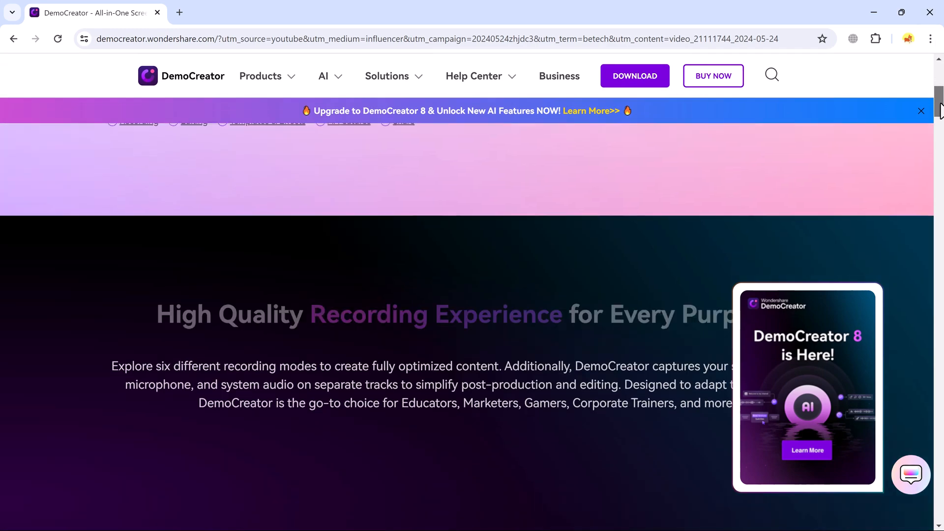
scroll("down", 3)
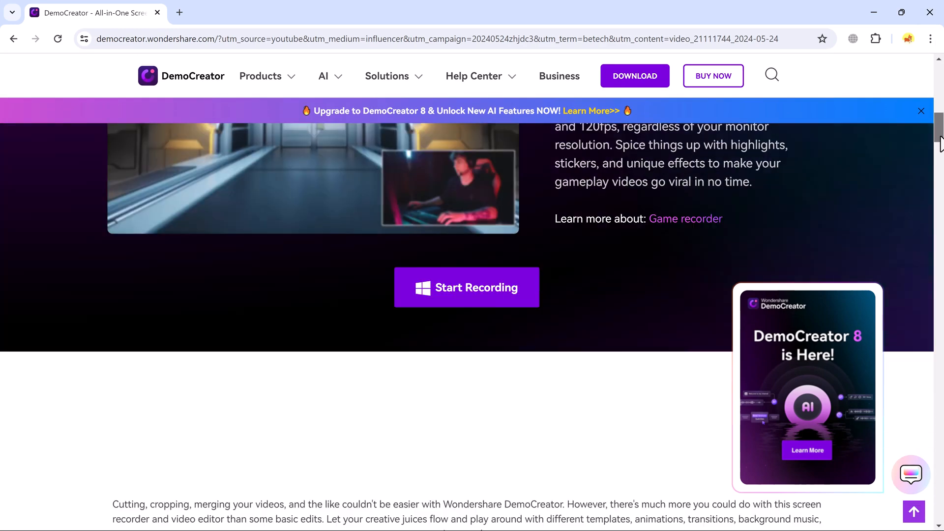
scroll("down", 3)
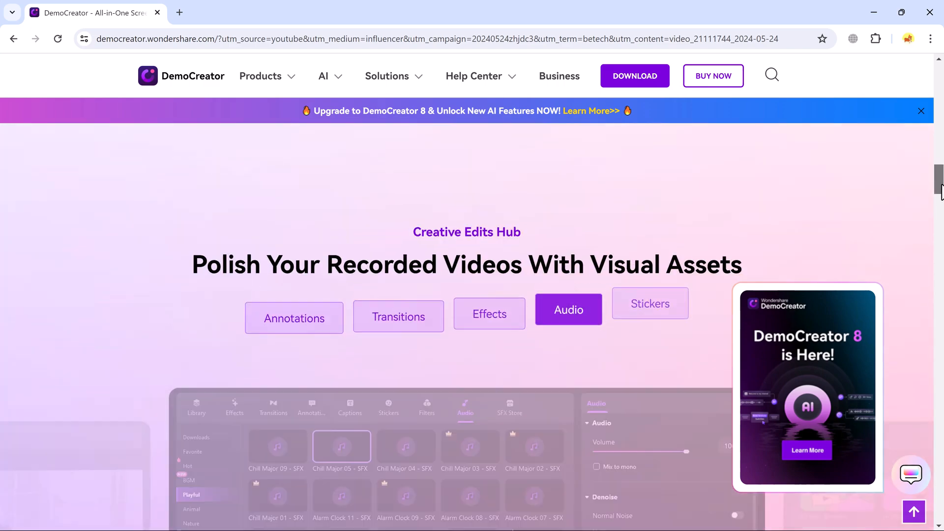
scroll("down", 3)
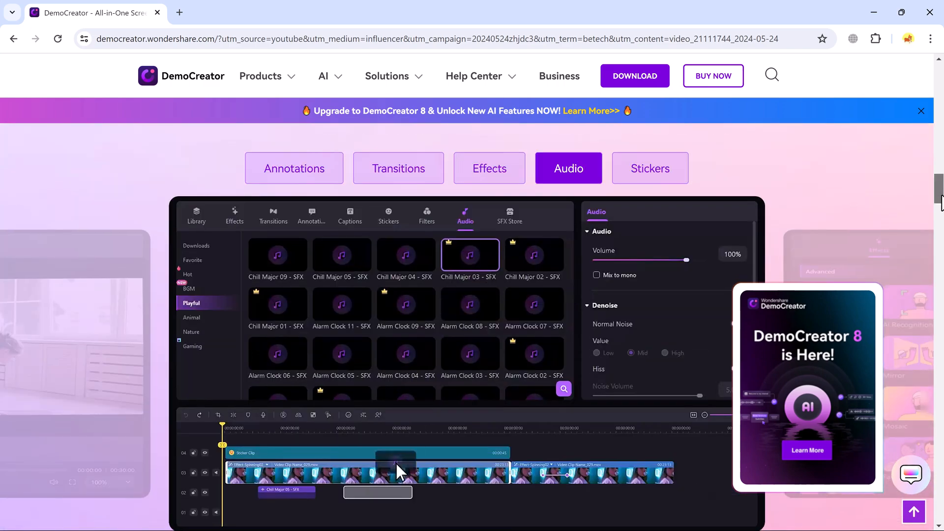
scroll("down", 3)
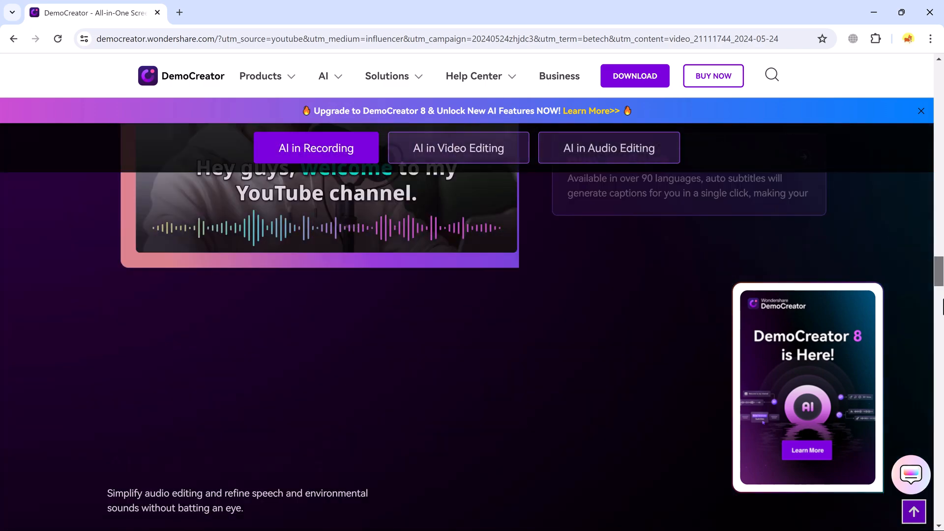
left_click(609, 148)
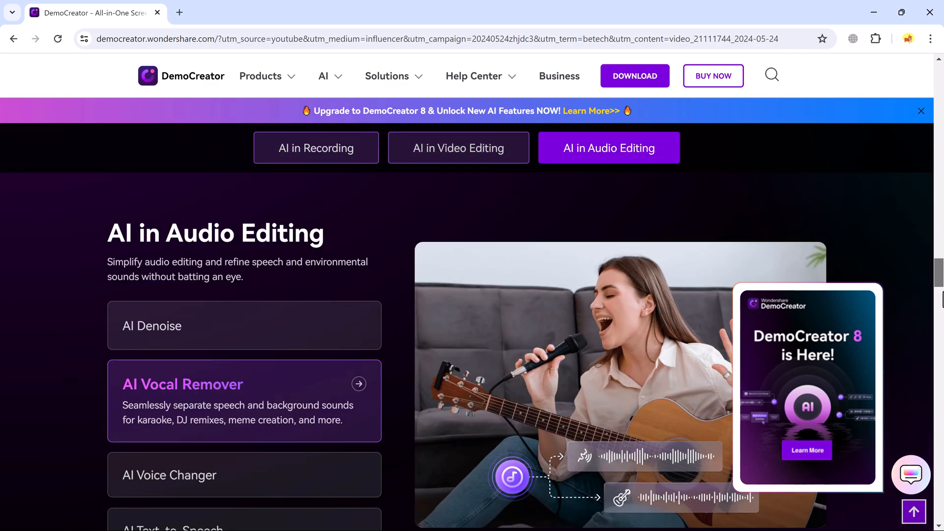
scroll("down", 3)
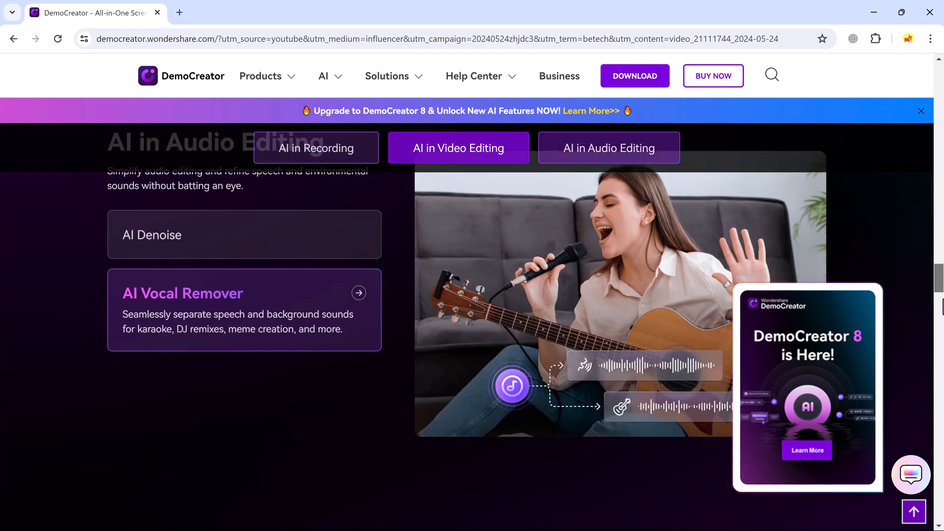
scroll("down", 3)
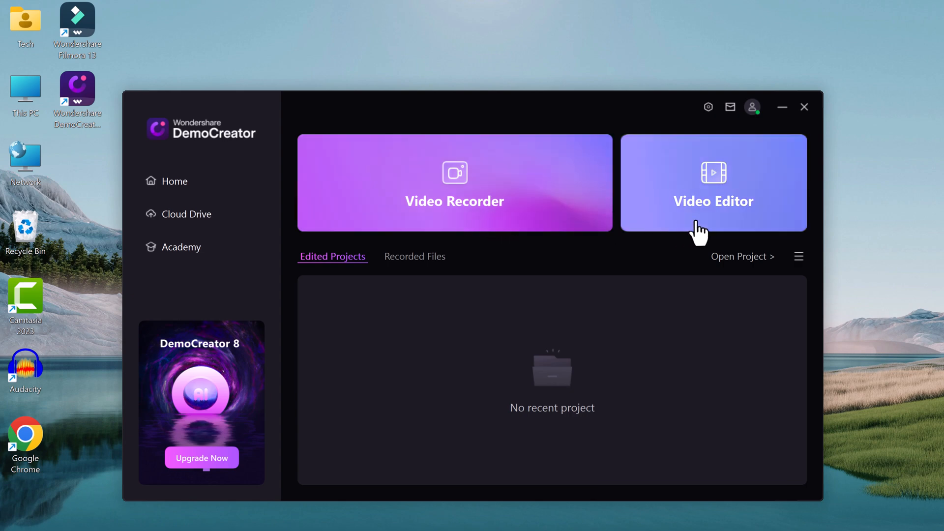
Step: Launch Video Recorder from the DemoCreator home launcher
left_click(454, 182)
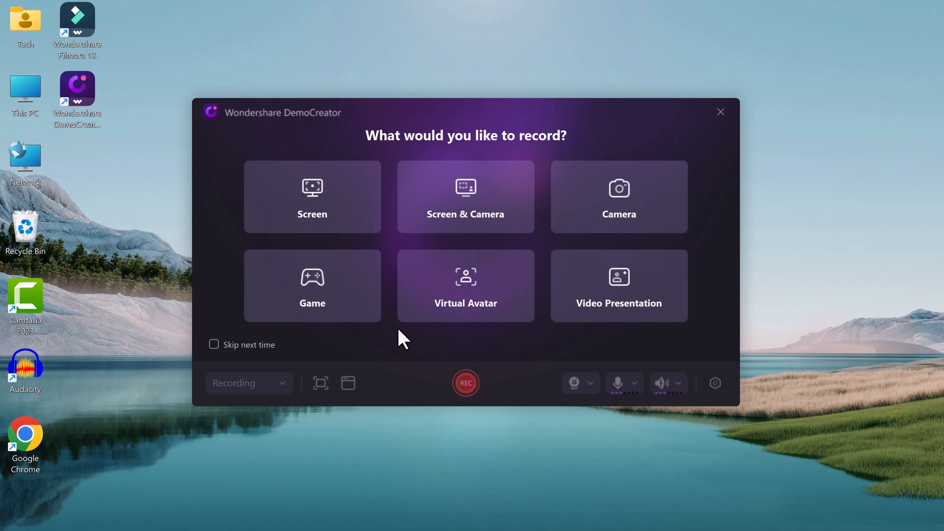
mouse_move(413, 337)
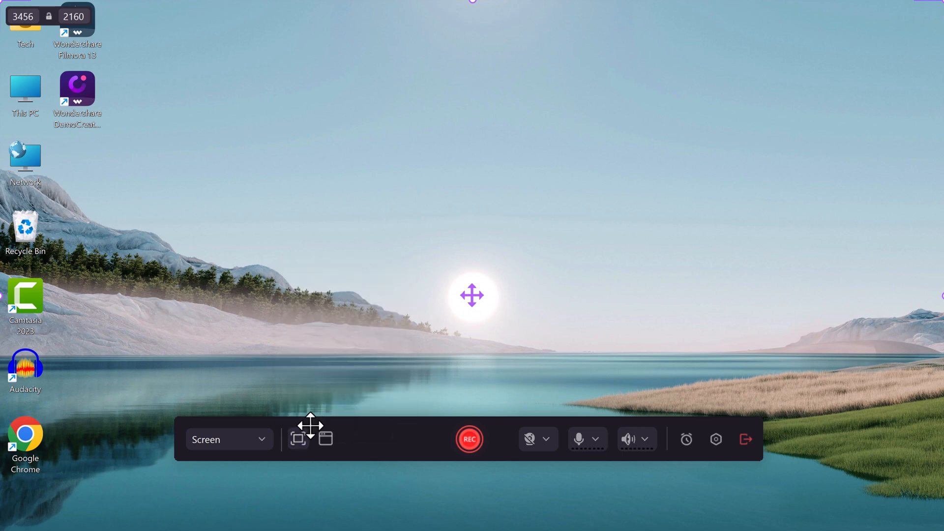
left_click(297, 439)
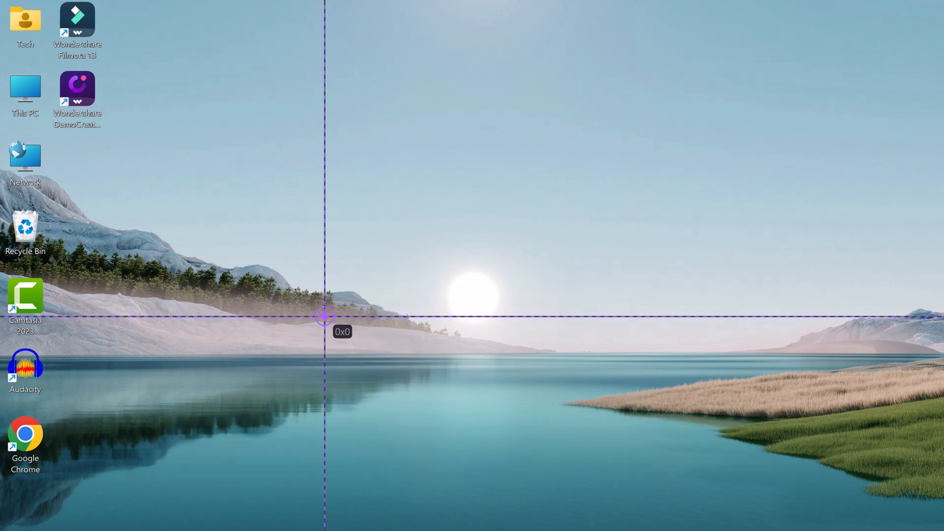
left_click_drag(324, 315, 113, 88)
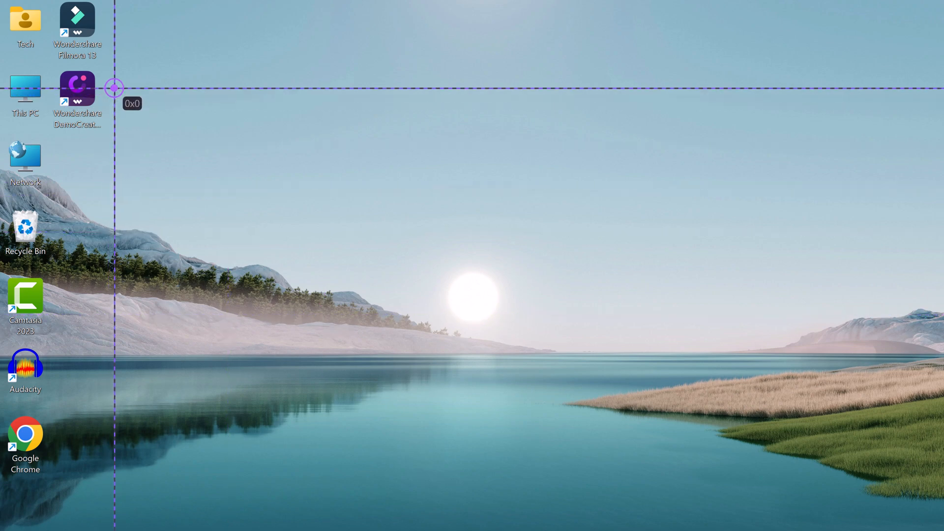
left_click_drag(112, 88, 853, 412)
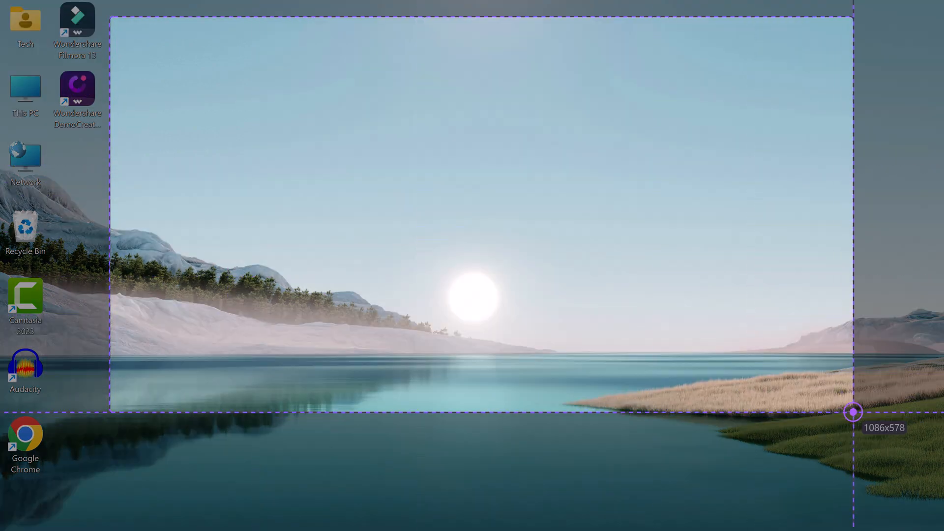
left_click(311, 440)
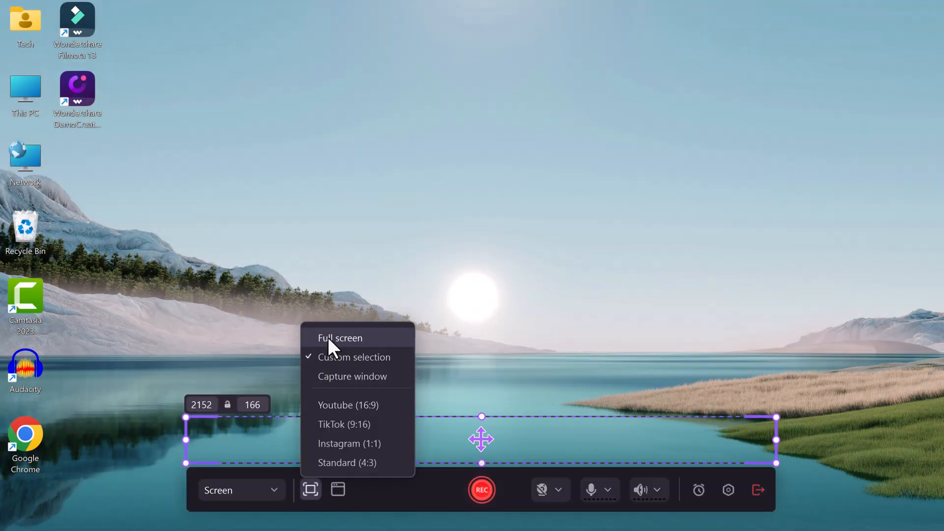
left_click(340, 338)
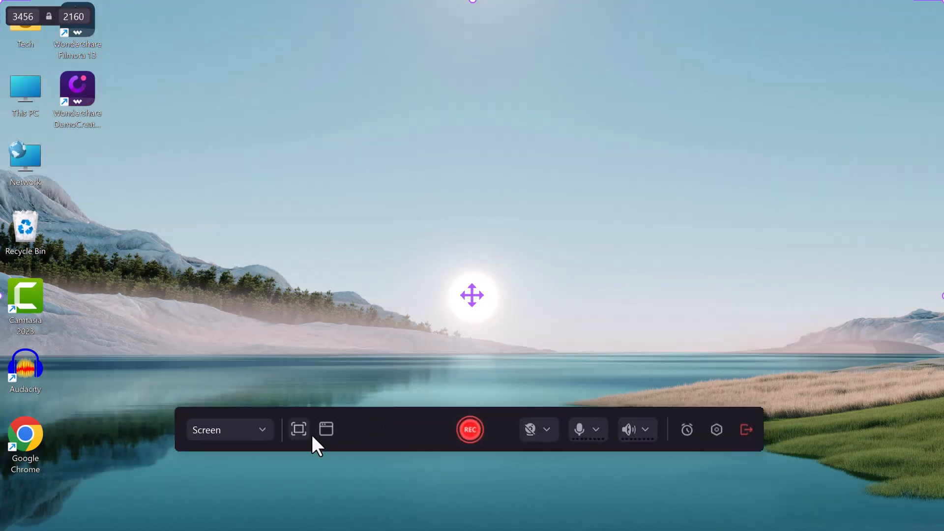
mouse_move(530, 430)
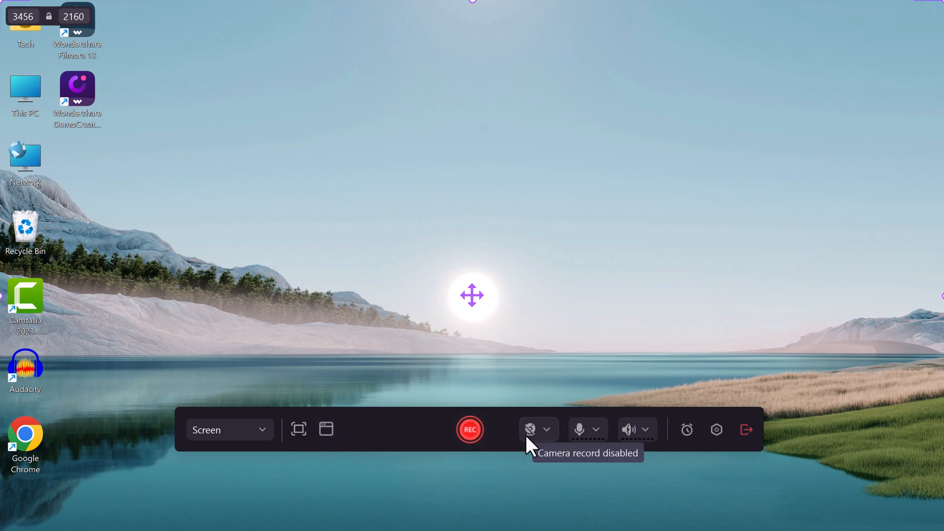
left_click(546, 429)
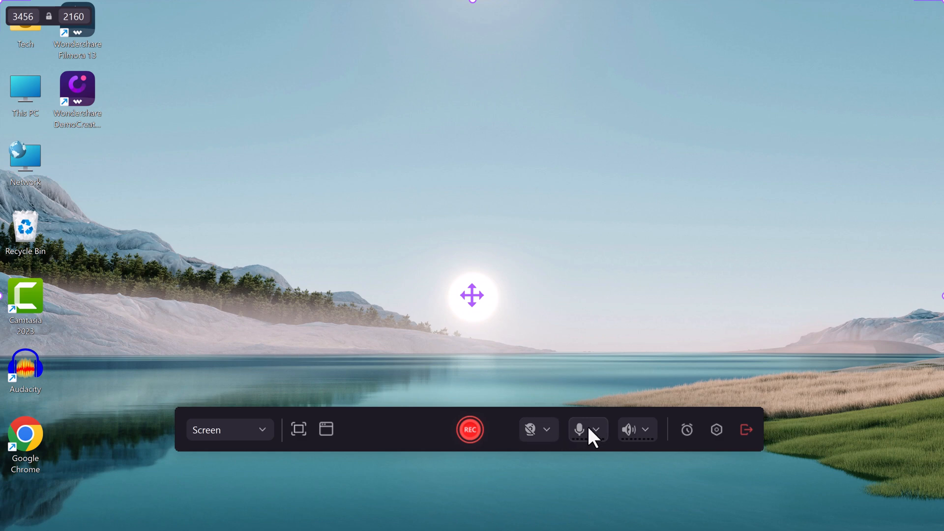
left_click(595, 429)
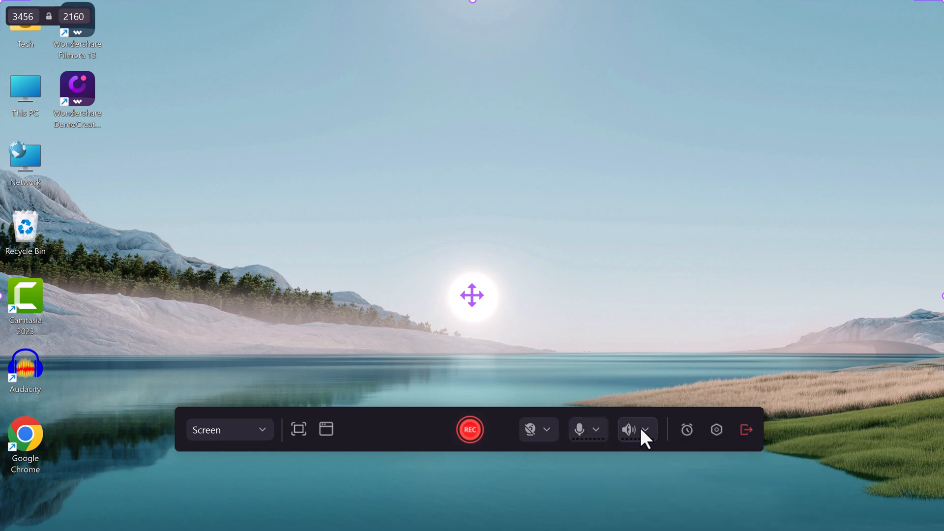
left_click(646, 429)
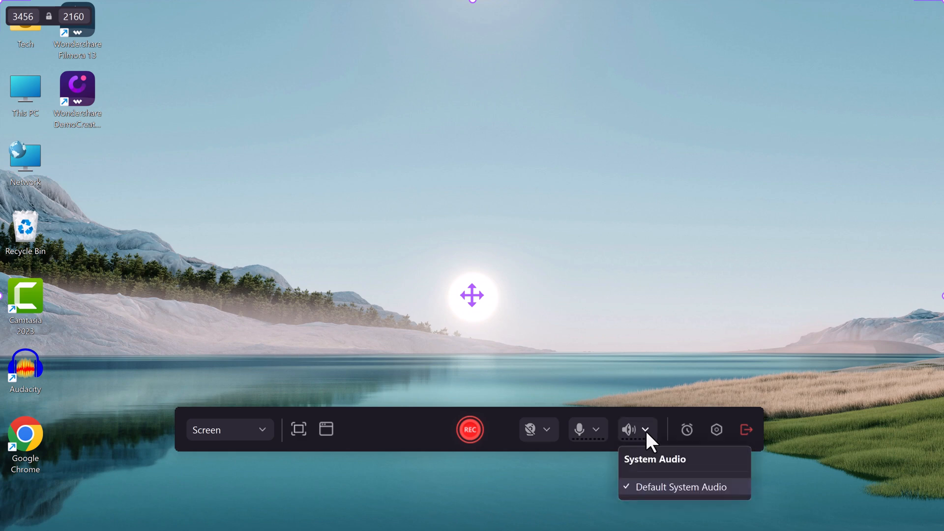
left_click(646, 429)
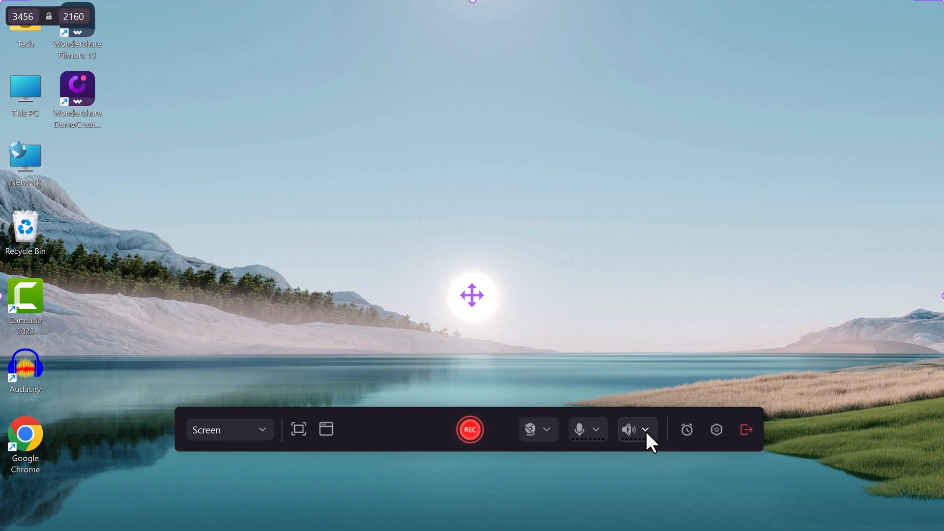
left_click(686, 429)
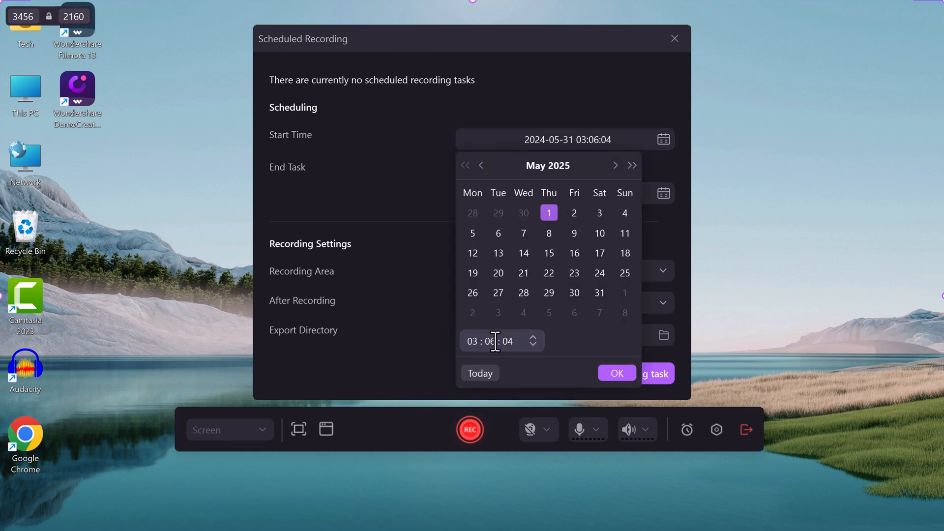
left_click(616, 373)
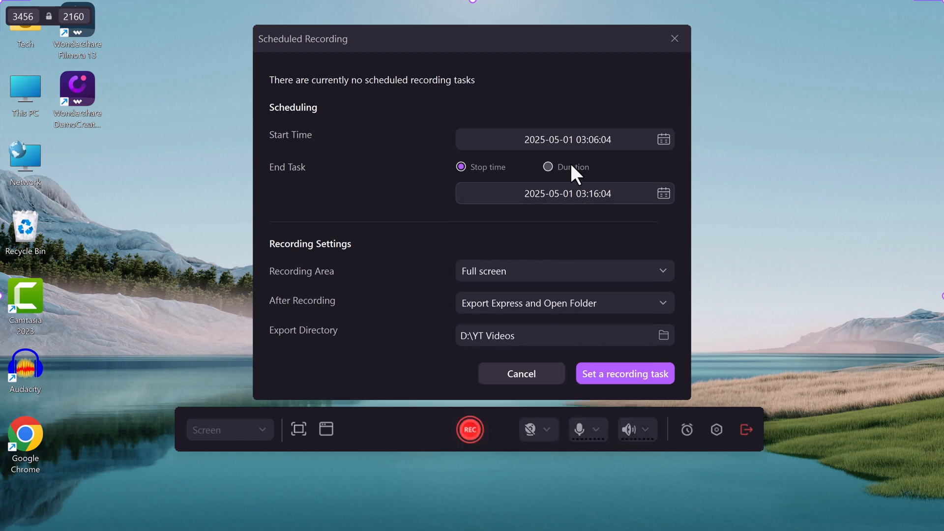
left_click(548, 167)
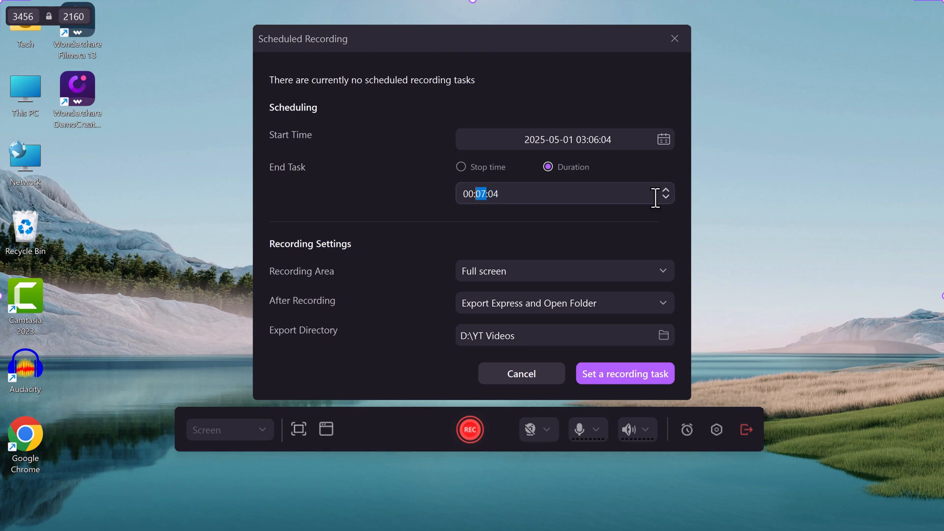
left_click(565, 271)
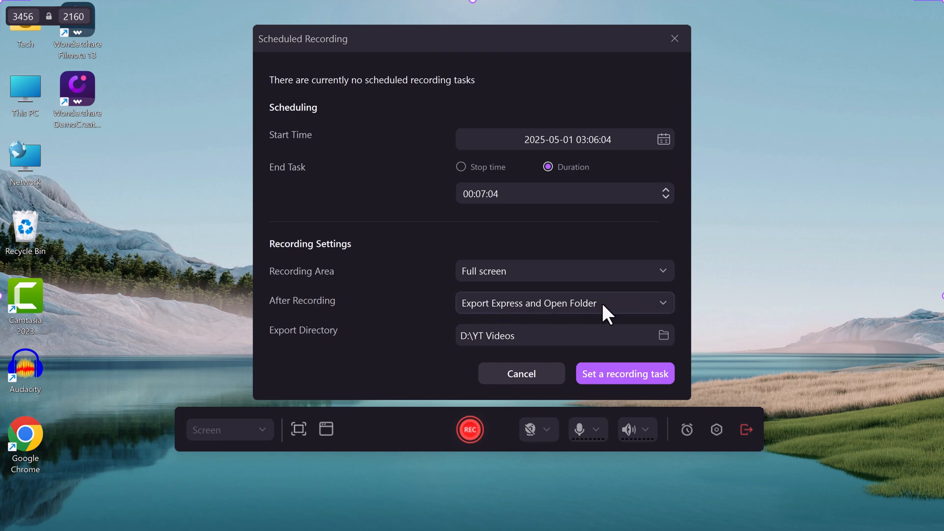
left_click(520, 374)
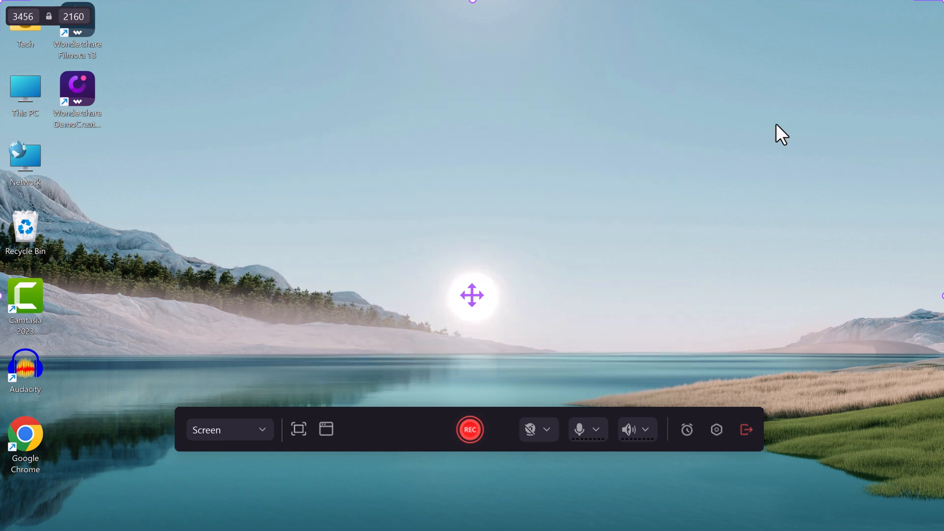
mouse_move(717, 429)
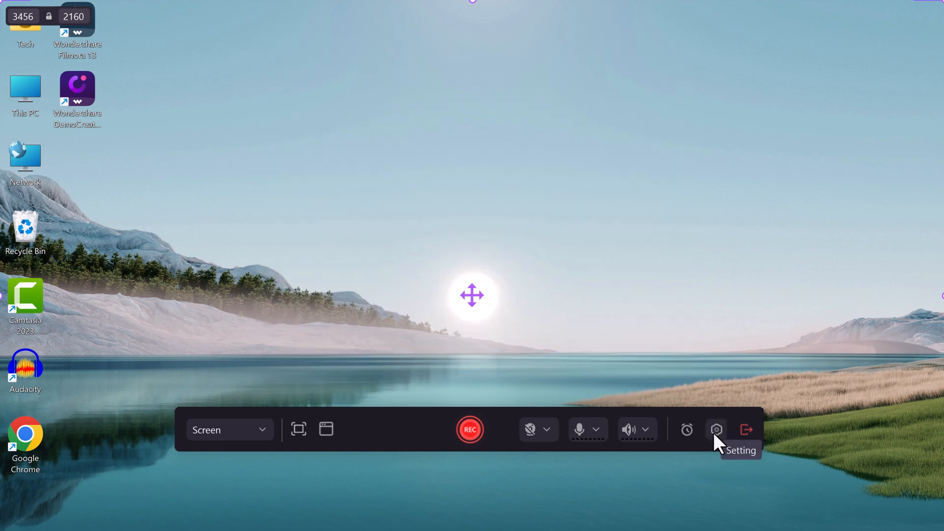
Step: Set the recording frame rate to 50 fps in advanced settings
left_click(716, 430)
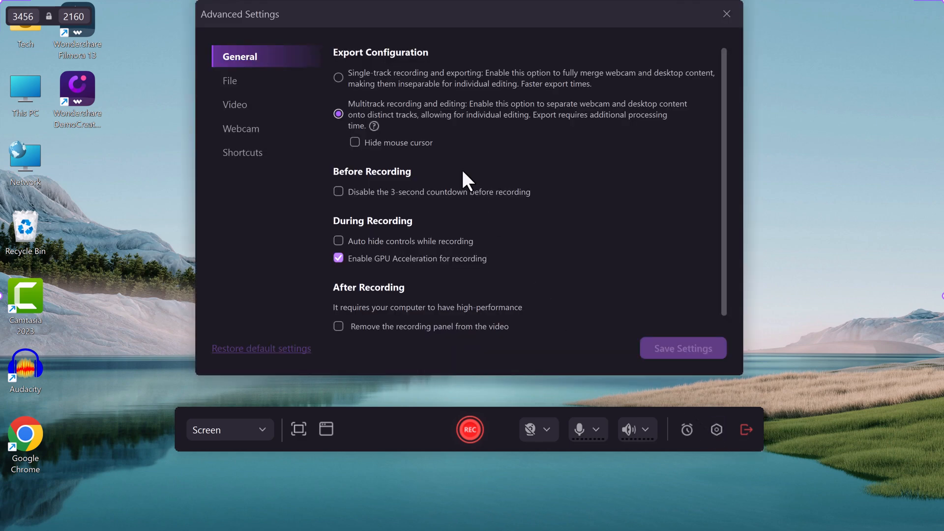
mouse_move(414, 305)
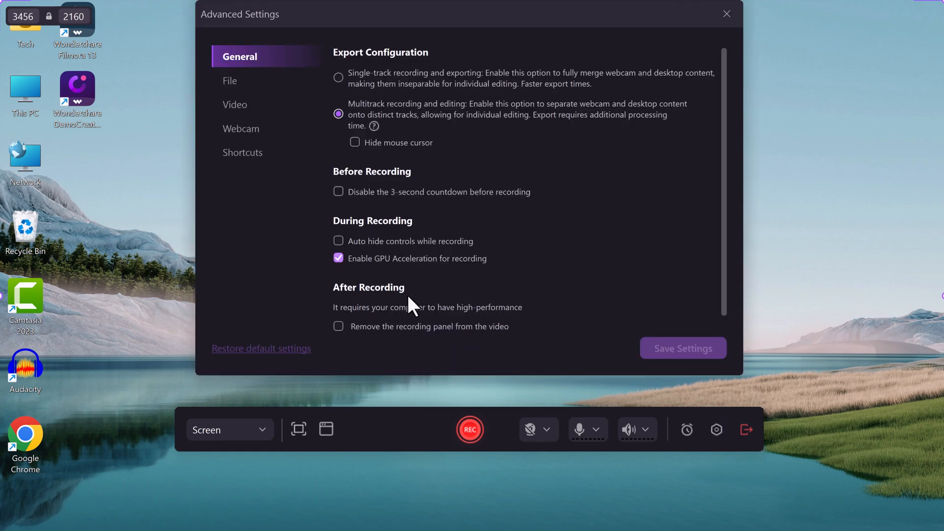
left_click(235, 105)
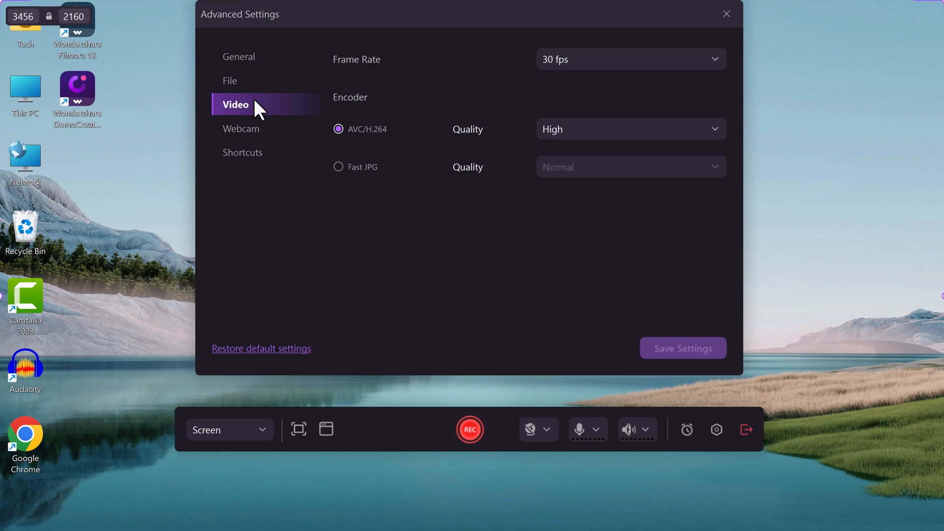
left_click(629, 59)
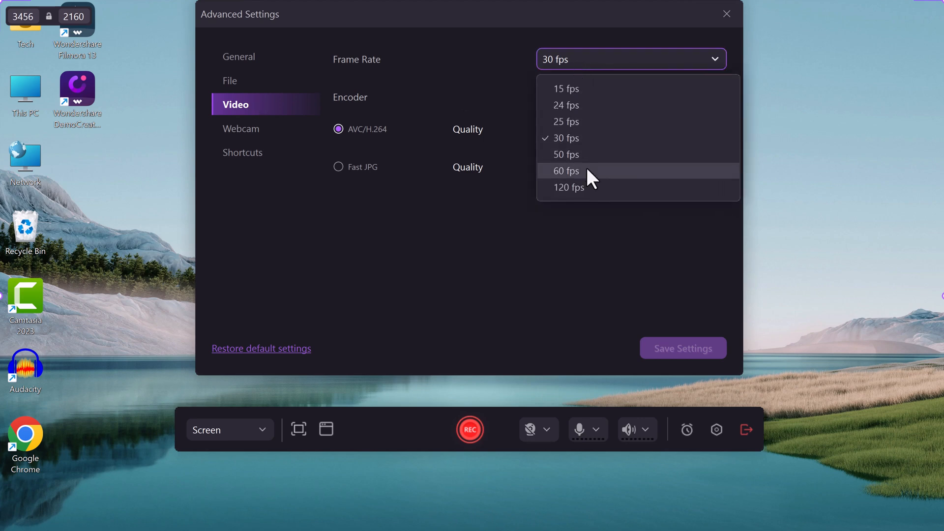
left_click(565, 154)
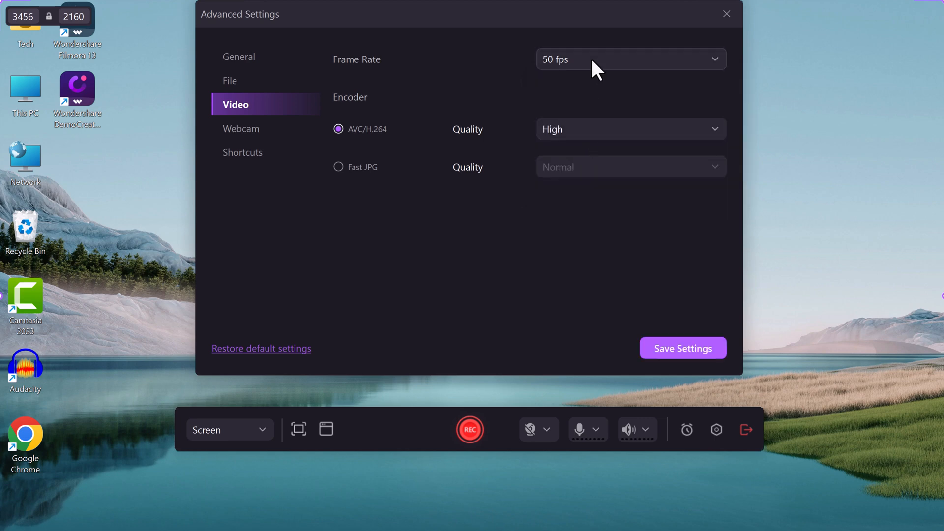
left_click(630, 129)
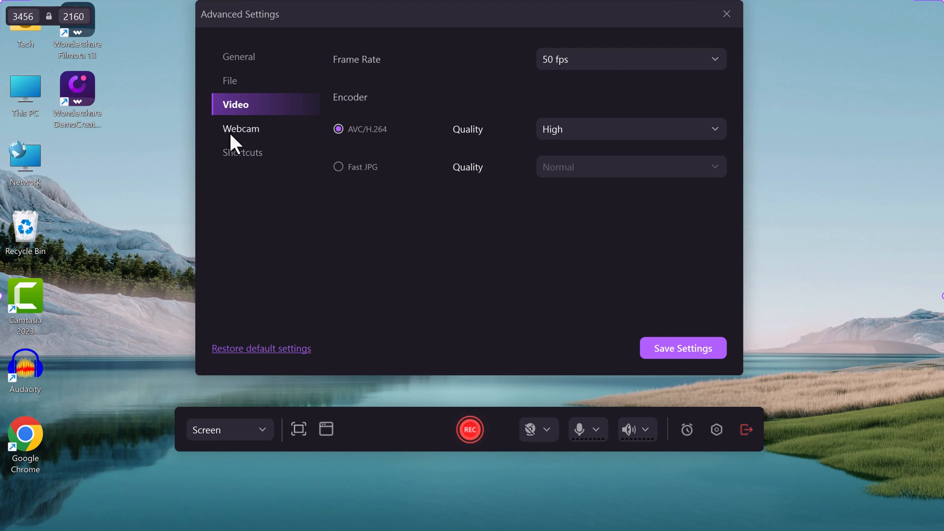
Step: Use Integrated Webcam as the camera source and save the settings
left_click(241, 128)
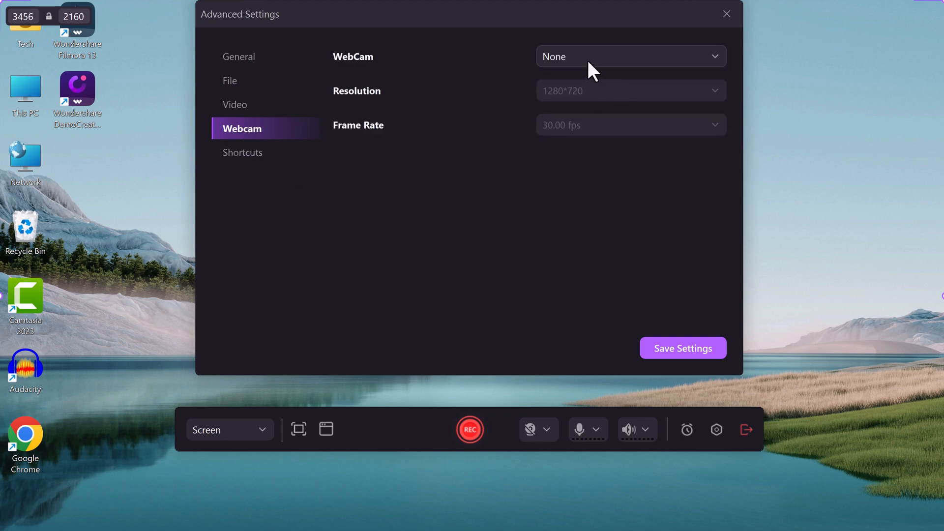
left_click(630, 56)
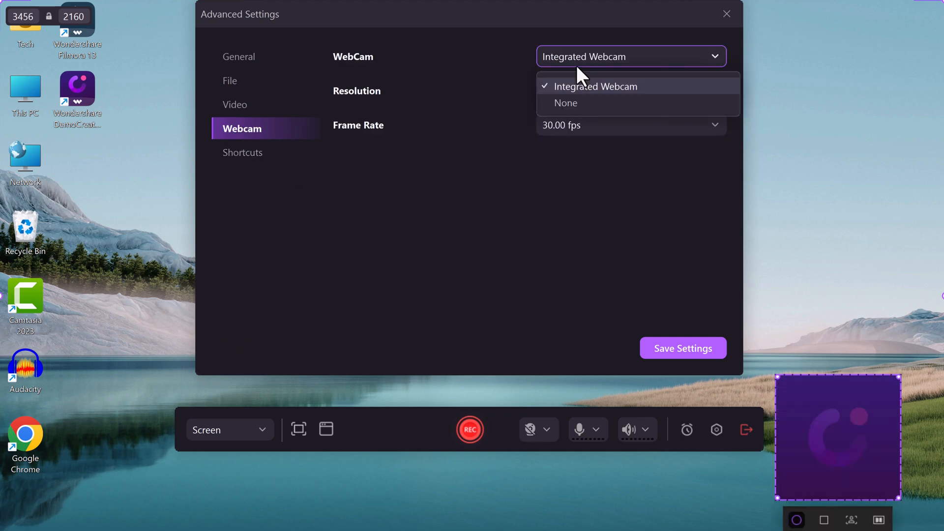
left_click(242, 153)
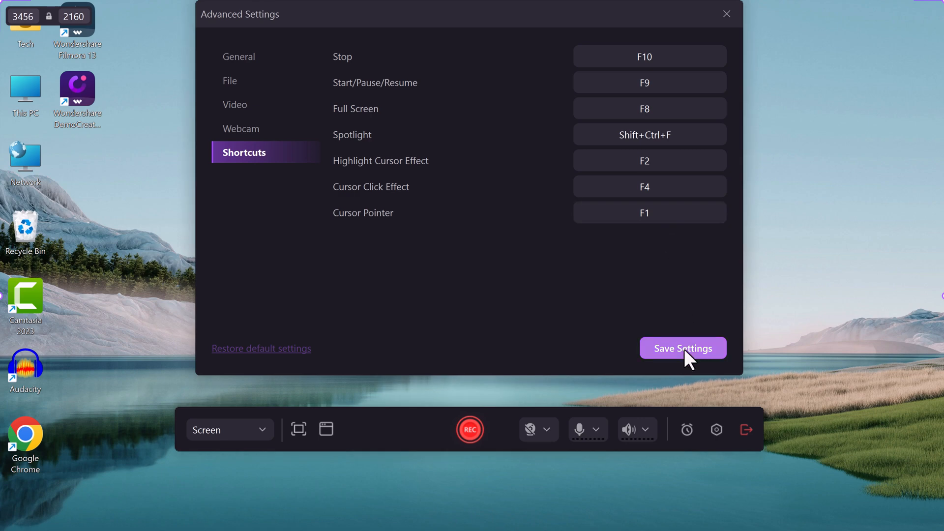
left_click(682, 348)
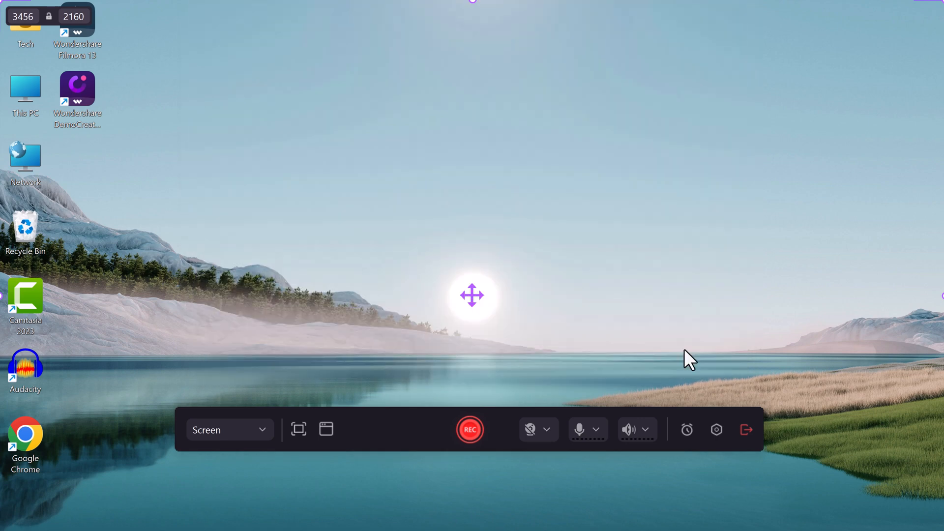
Step: Record the screen while marking it up with pen, highlighter and arrow annotations
left_click(469, 429)
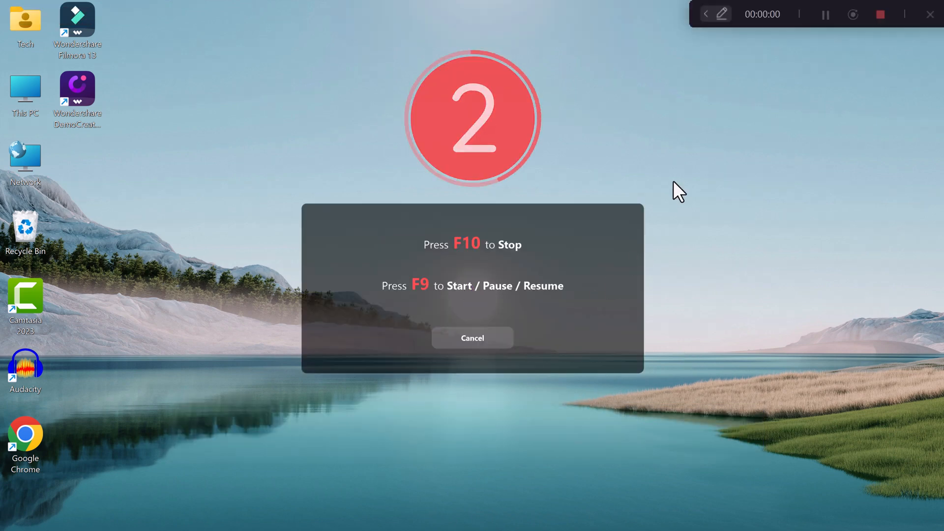
mouse_move(708, 116)
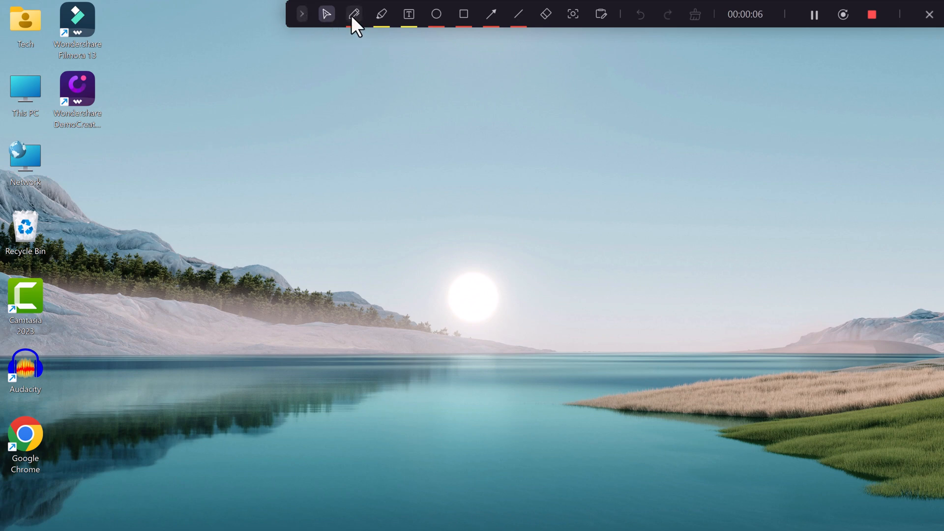
left_click(354, 14)
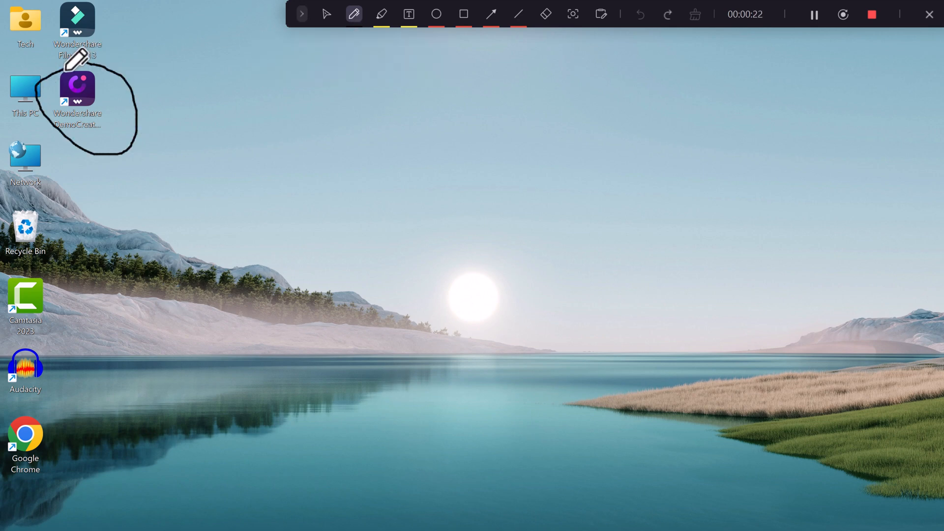
left_click(381, 14)
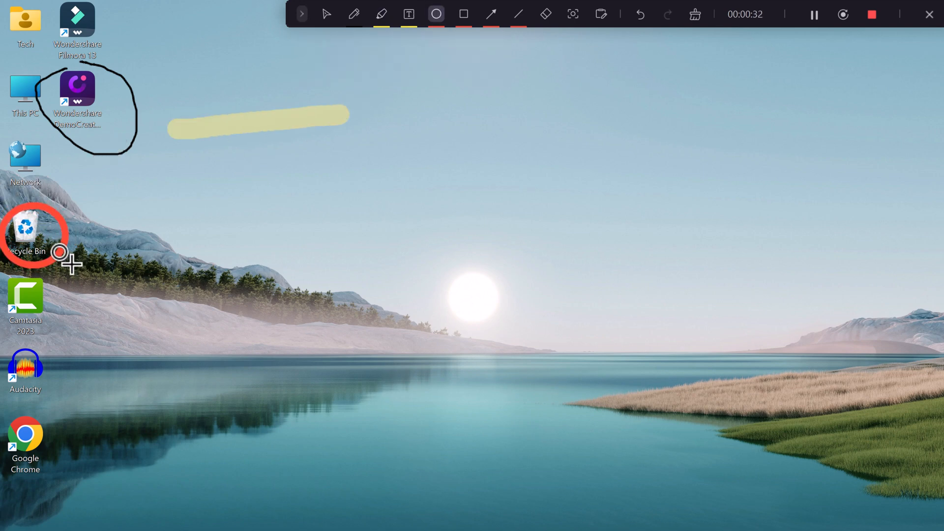
left_click(490, 13)
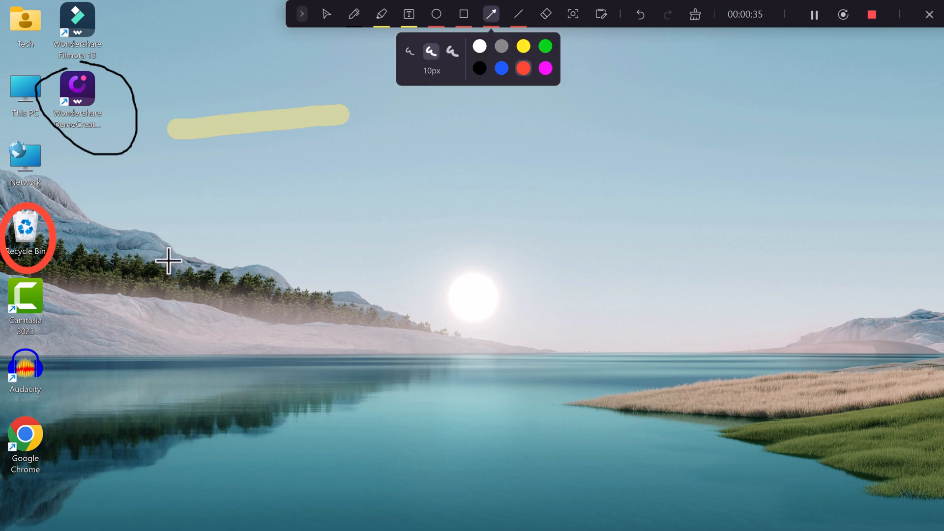
left_click_drag(169, 260, 29, 116)
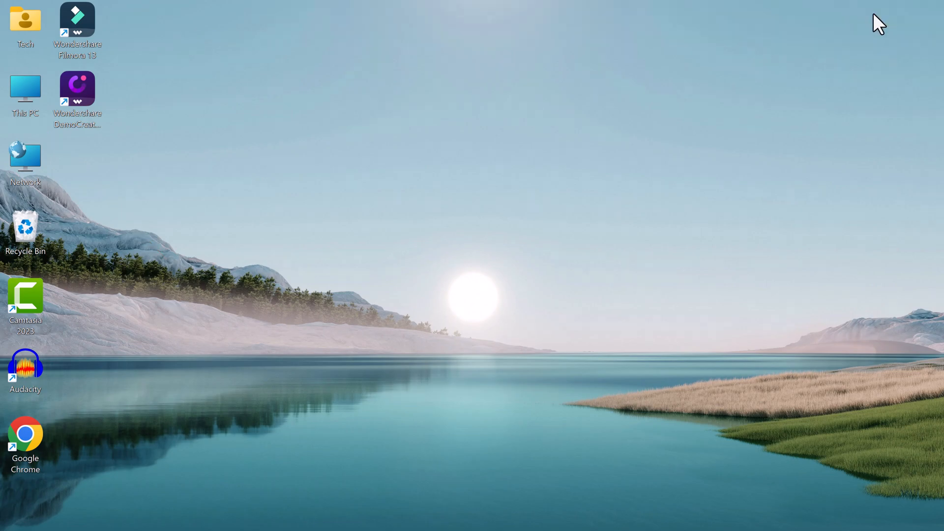
Step: Open the recording in the editor and browse the templates, annotations and effects libraries
double_click(77, 89)
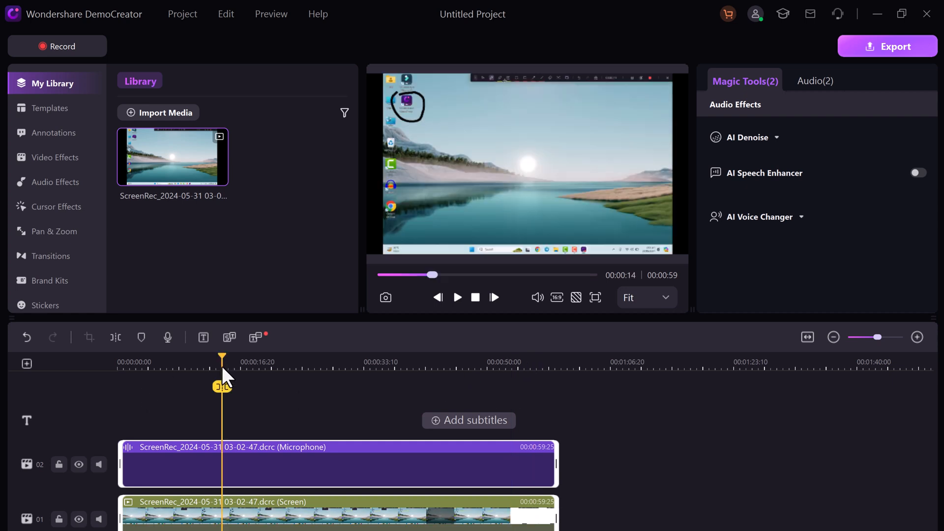
left_click(54, 107)
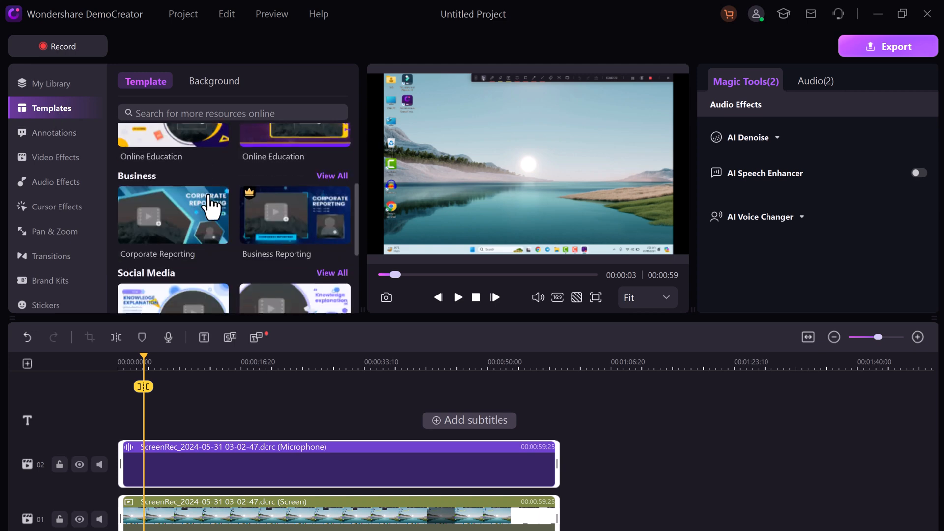
left_click(56, 133)
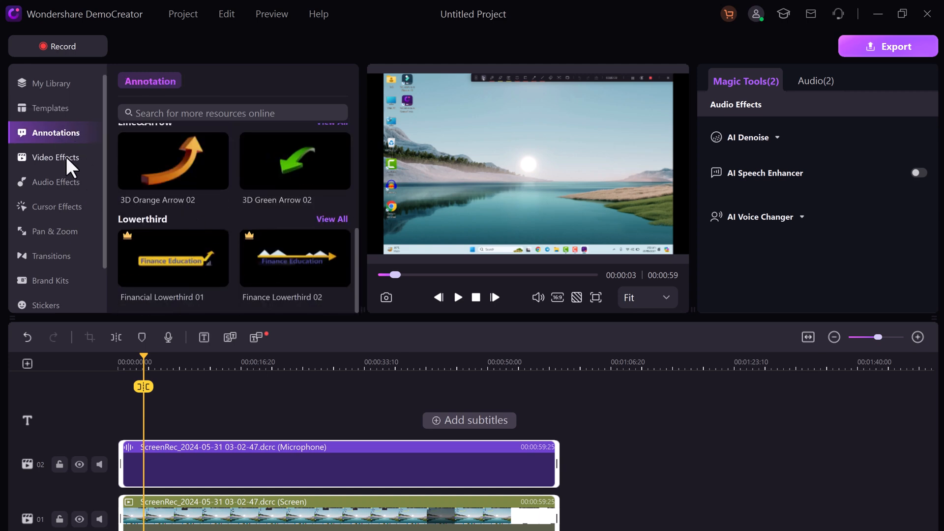
left_click(56, 157)
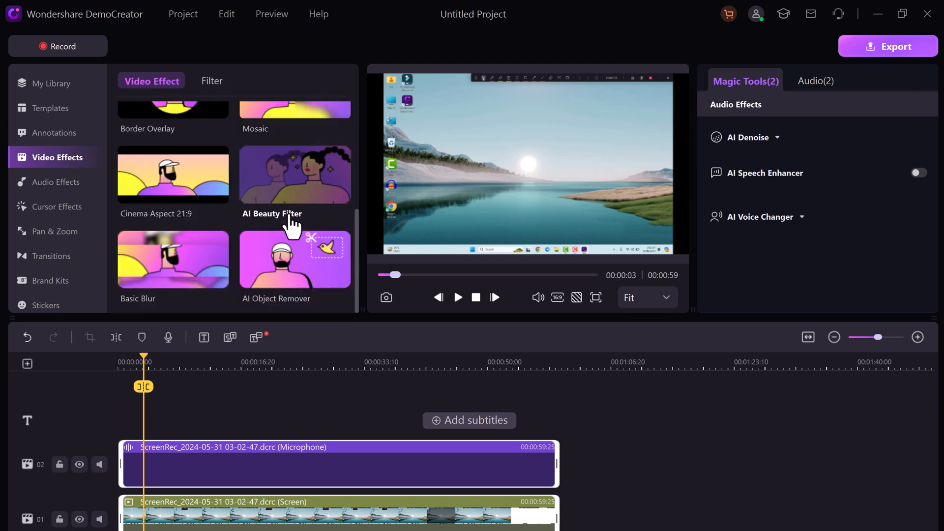
mouse_move(301, 283)
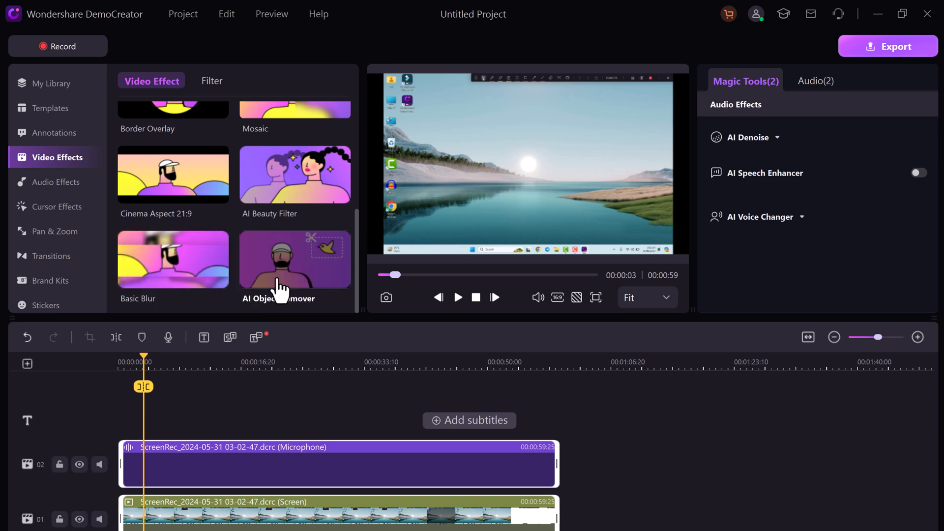
mouse_move(280, 286)
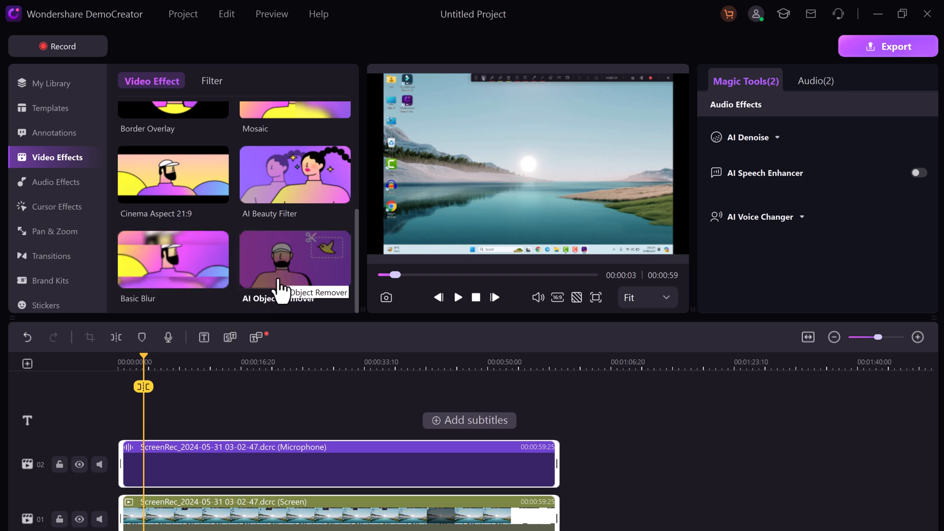
scroll("down", 3)
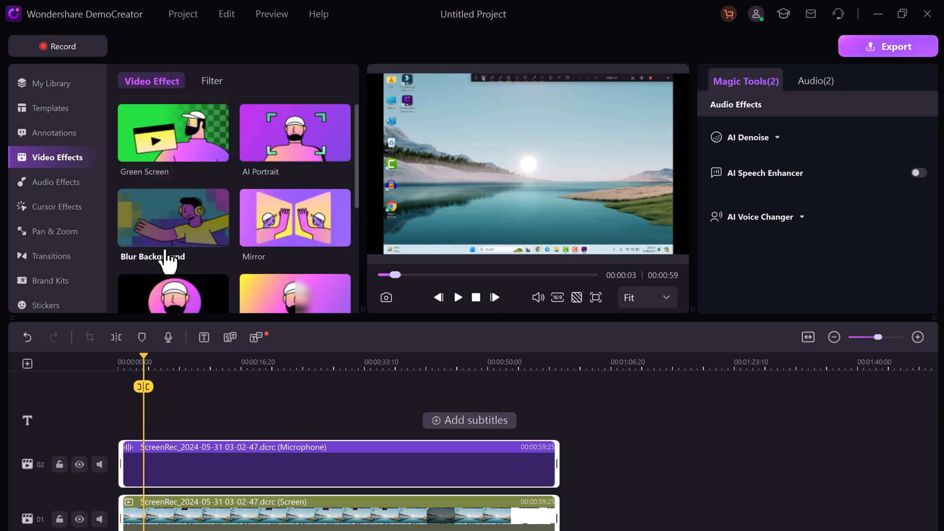
left_click(54, 84)
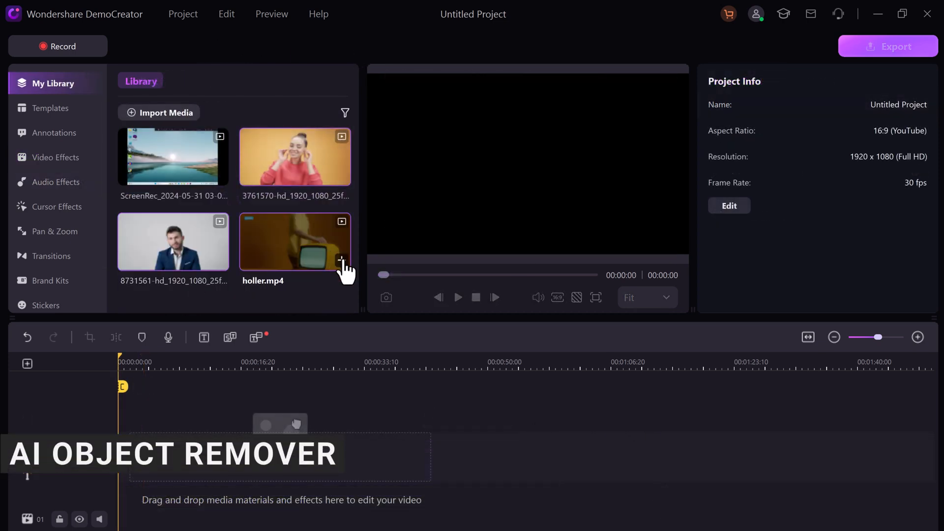
Step: Place holler.mp4 on the timeline and preview it
left_click_drag(295, 241, 156, 512)
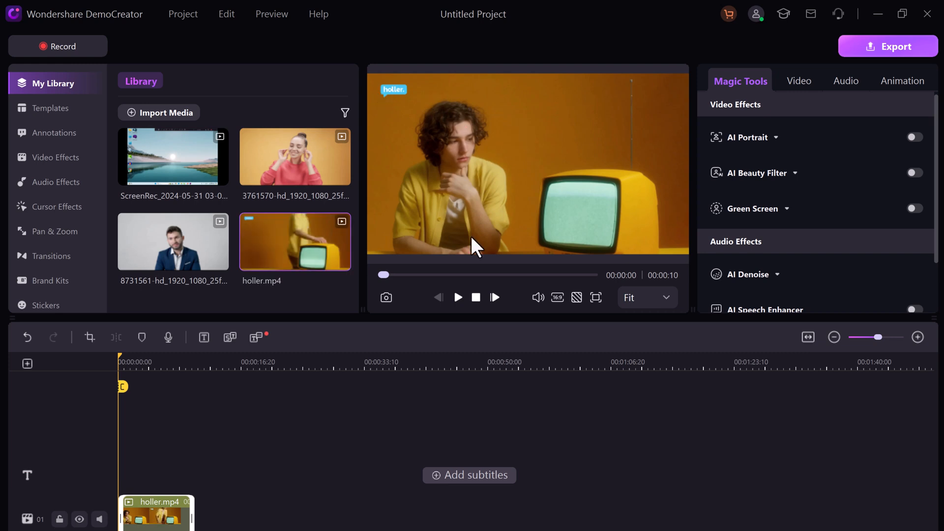
left_click(457, 296)
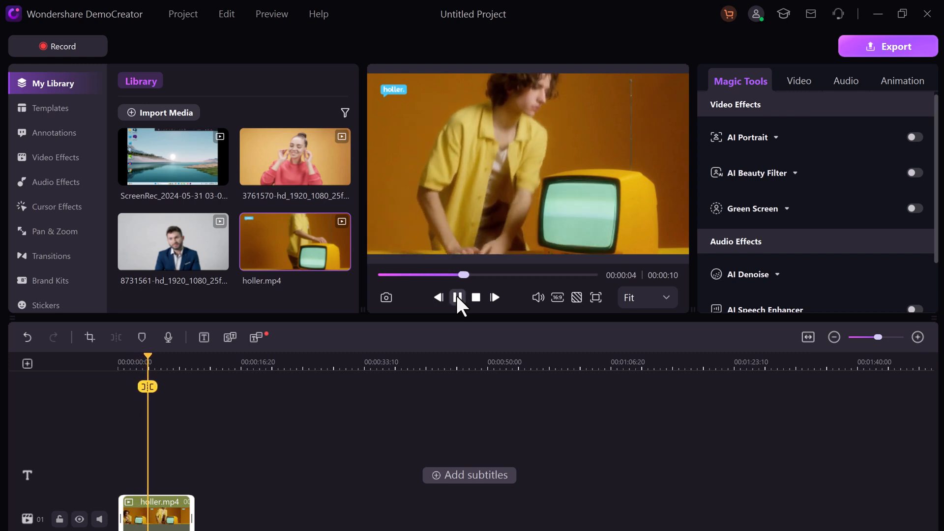
left_click(458, 297)
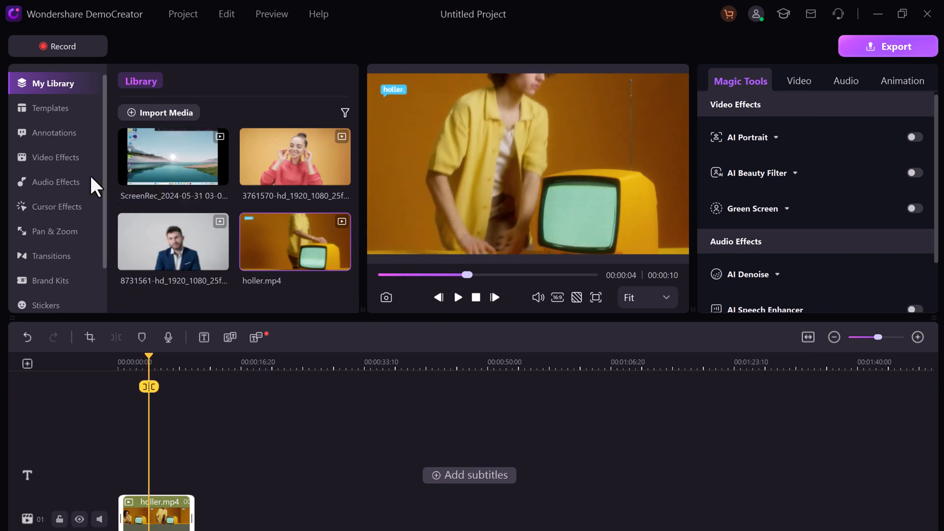
Step: Apply AI Object Remover to the holler clip, boxing the top-left logo
left_click(55, 157)
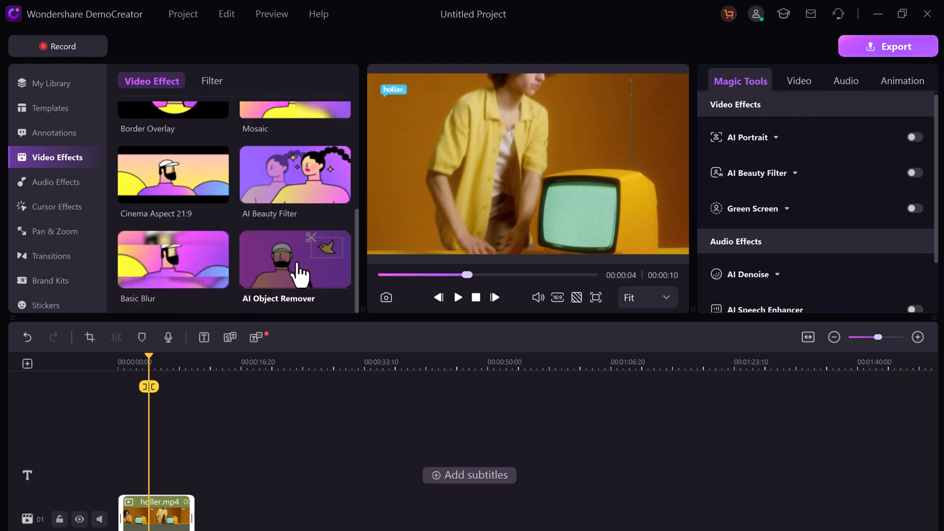
left_click(155, 512)
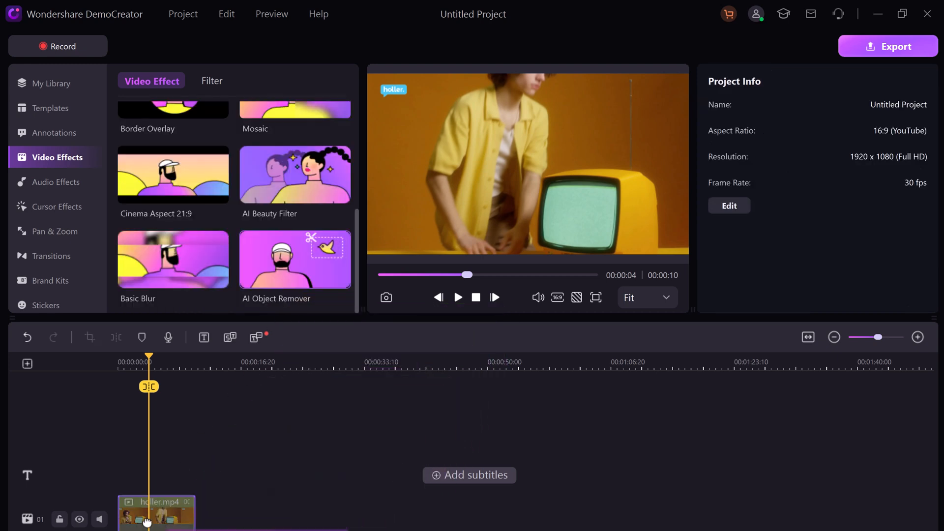
left_click(294, 259)
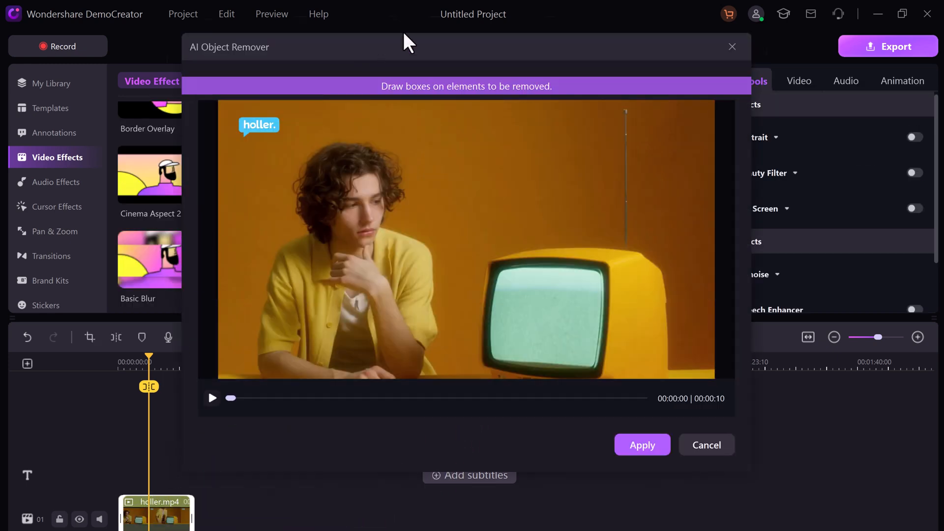
left_click_drag(239, 118, 278, 134)
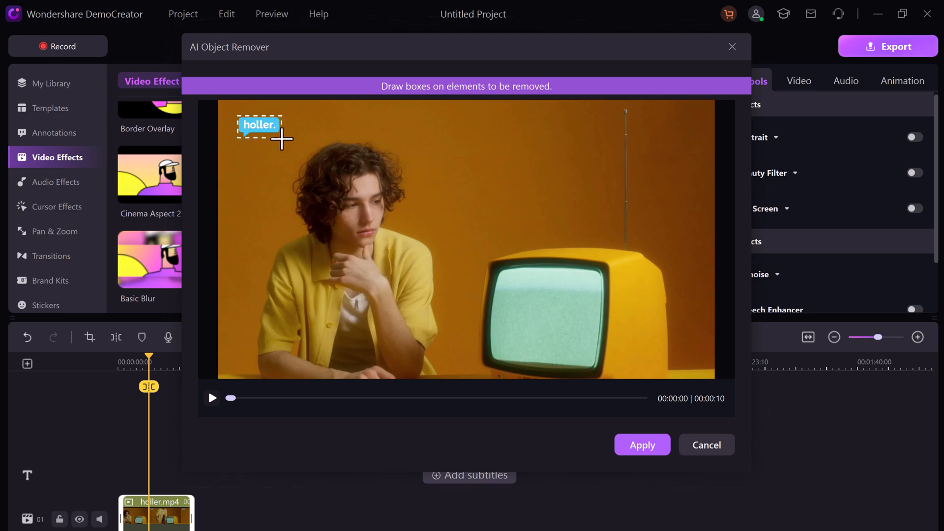
left_click_drag(236, 114, 281, 139)
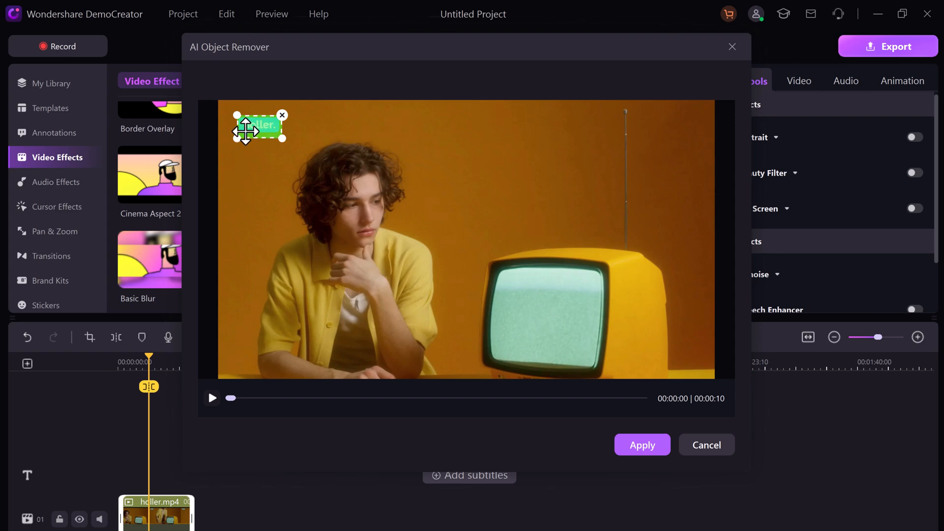
left_click(641, 445)
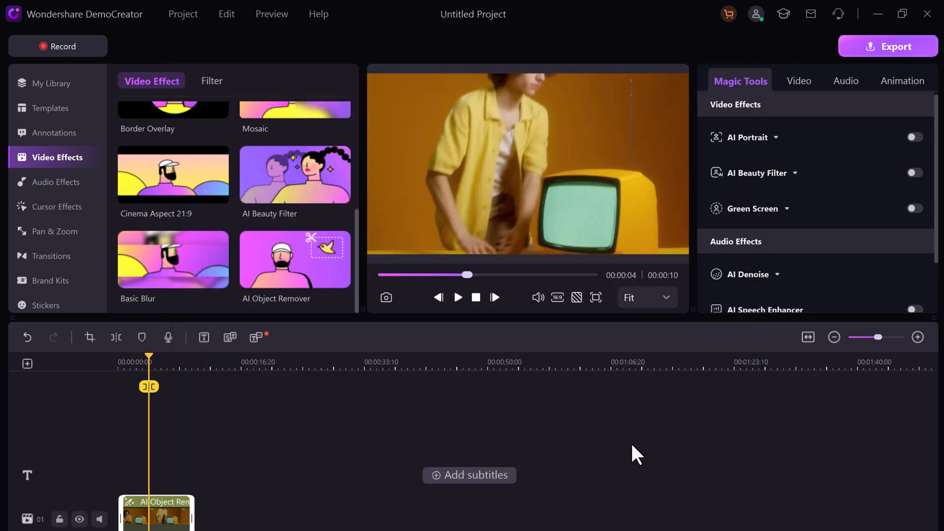
mouse_move(152, 365)
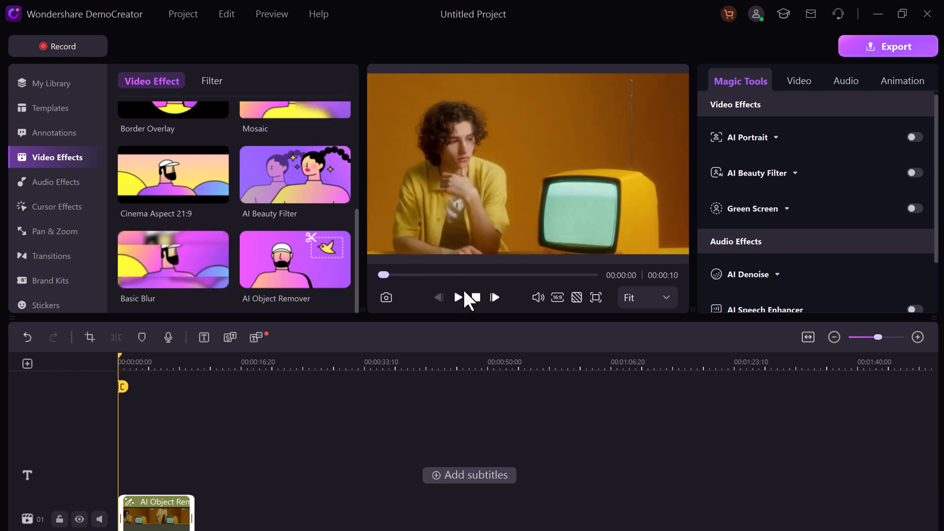
Step: Play back the holler clip to confirm the logo is gone
left_click(458, 298)
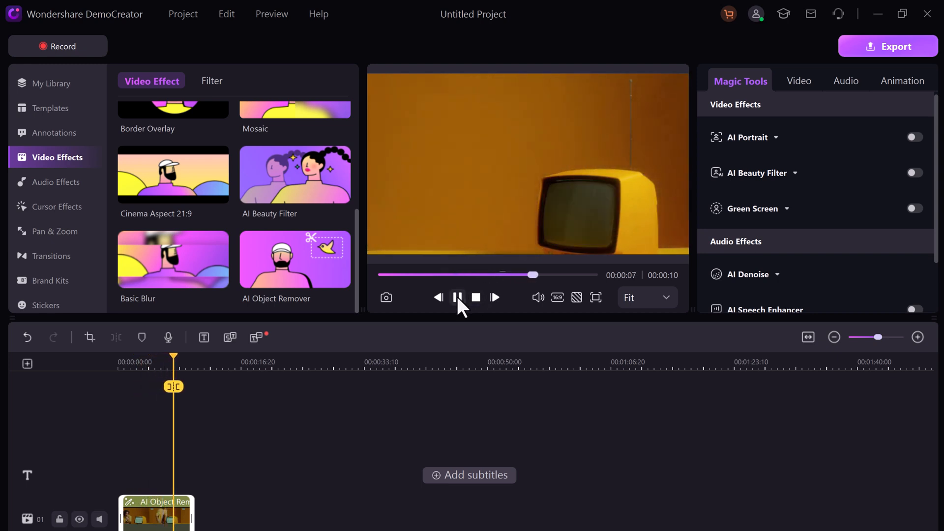
left_click(458, 297)
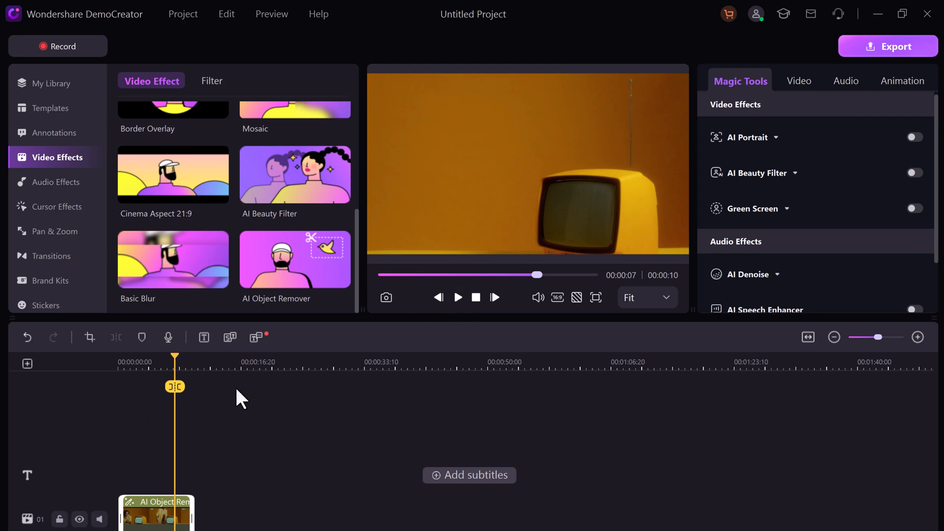
left_click(53, 83)
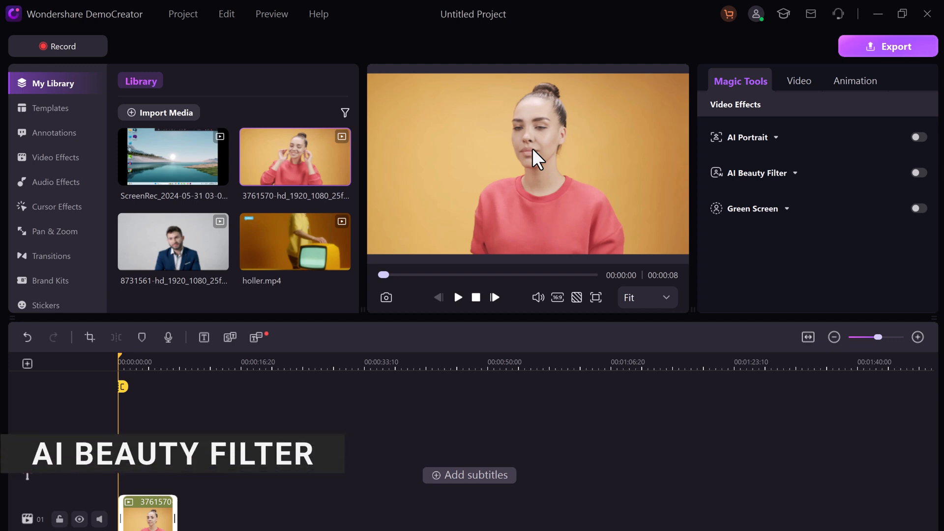
Step: Enable the Whitening AI Beauty Filter on the woman's clip and preview it
left_click(915, 172)
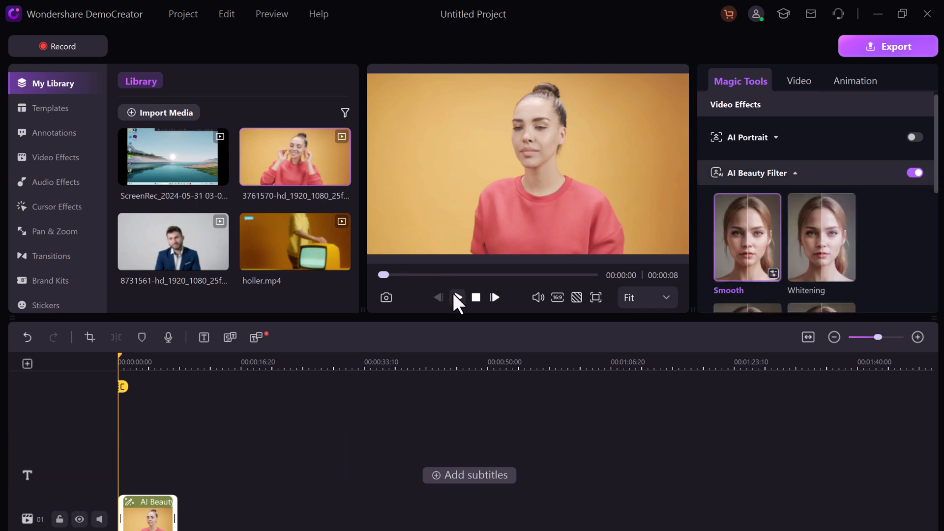
left_click(456, 297)
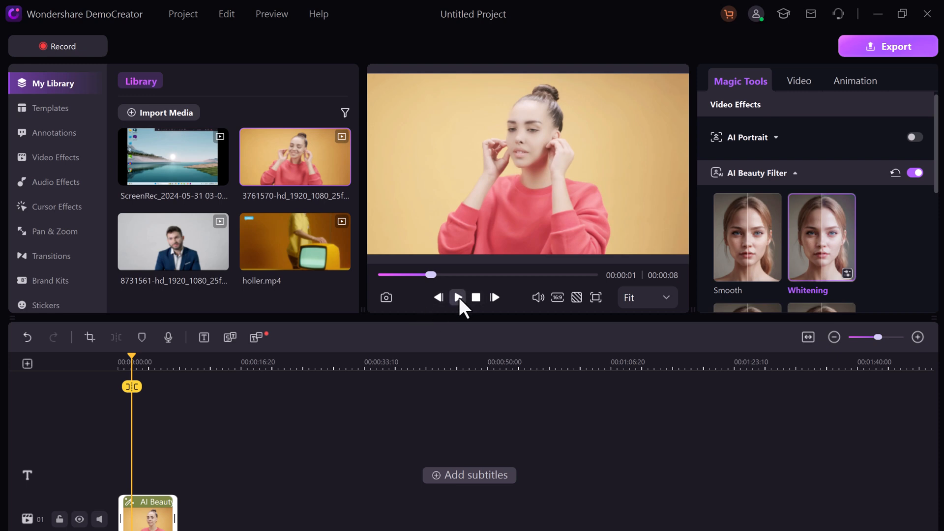
left_click(457, 297)
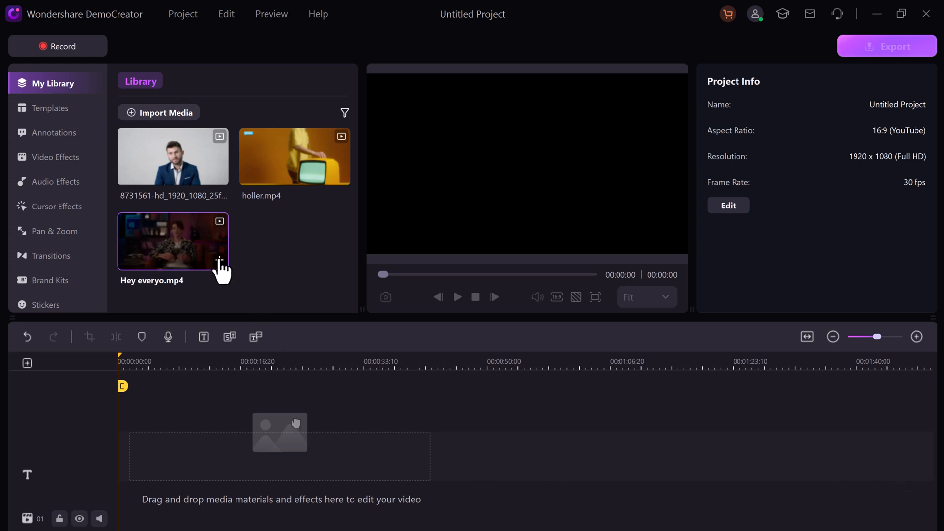
Step: Drag Hey everyo.mp4 from the library onto the timeline
left_click_drag(172, 241, 247, 511)
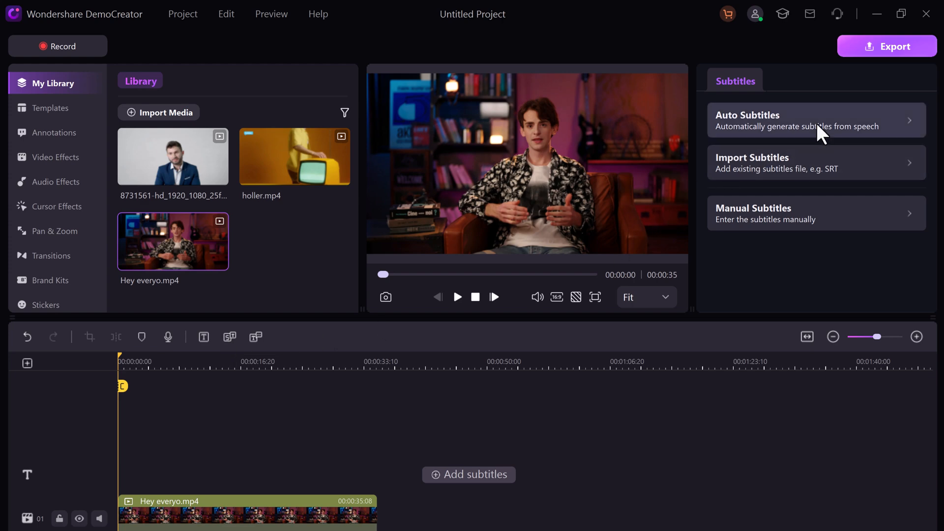
mouse_move(829, 221)
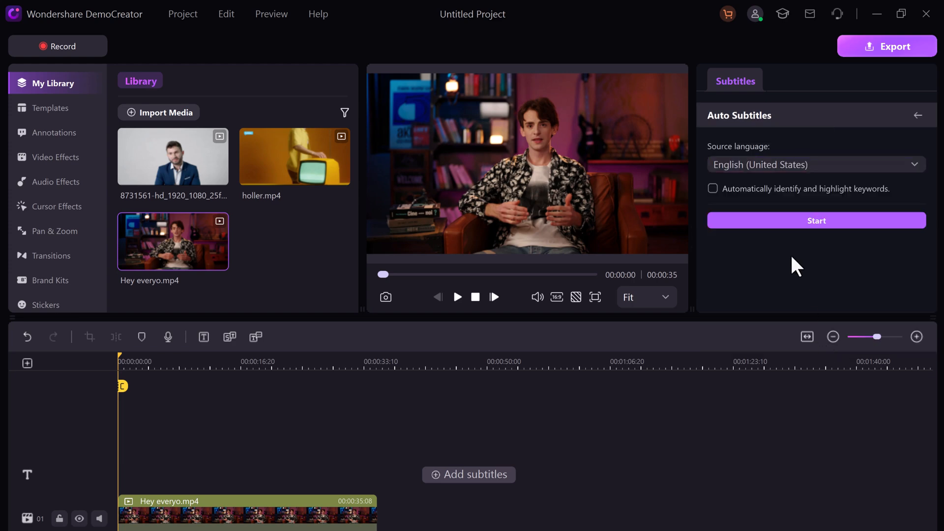
Step: Auto-generate ten subtitles for Hey everyo.mp4 and play the subtitled clip
left_click(816, 220)
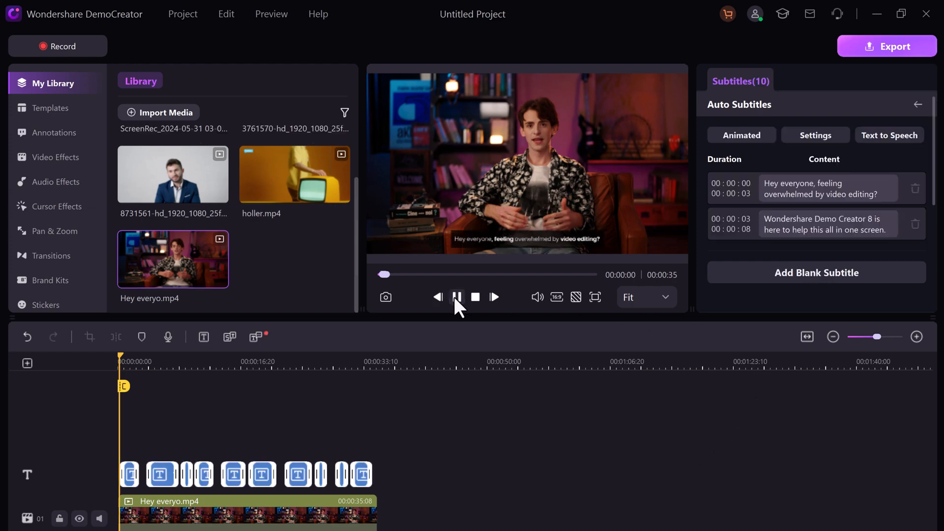
left_click(457, 297)
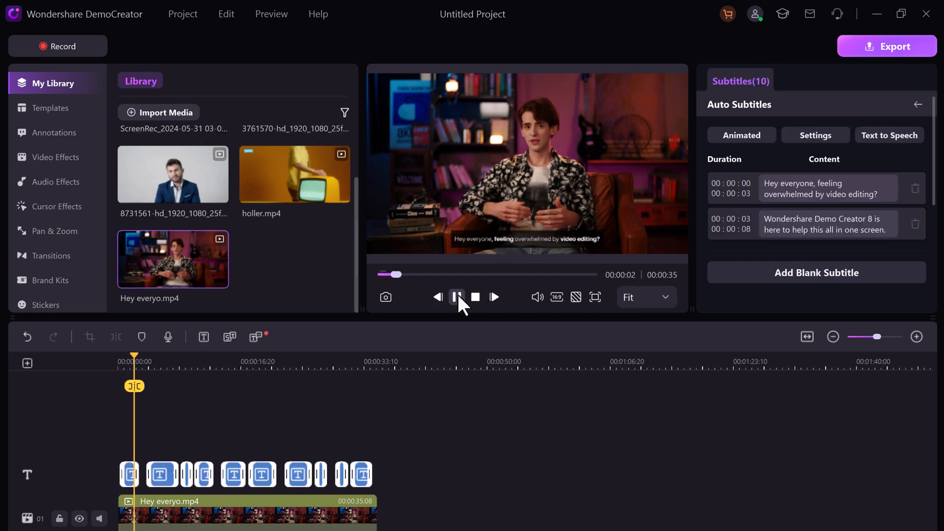
left_click(741, 135)
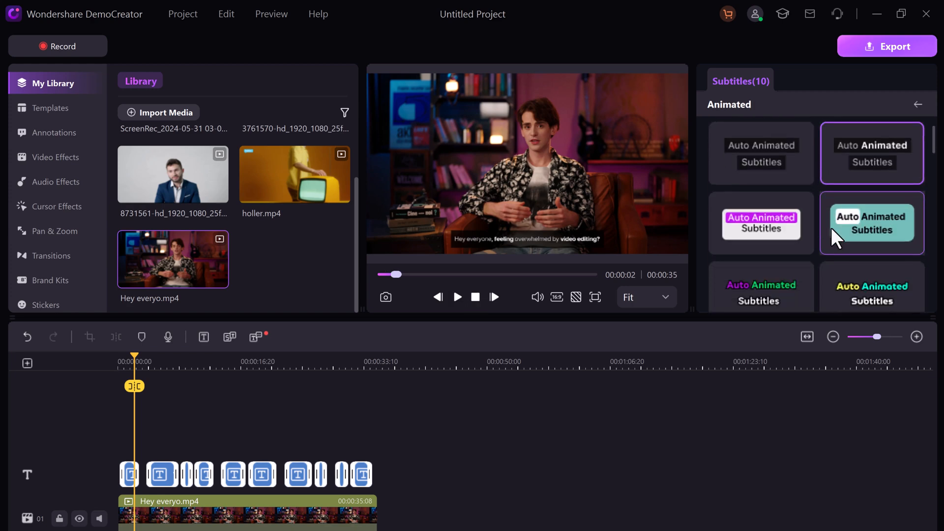
Step: Try several animated caption styles, settle on white box with purple highlight, and preview it
left_click(760, 223)
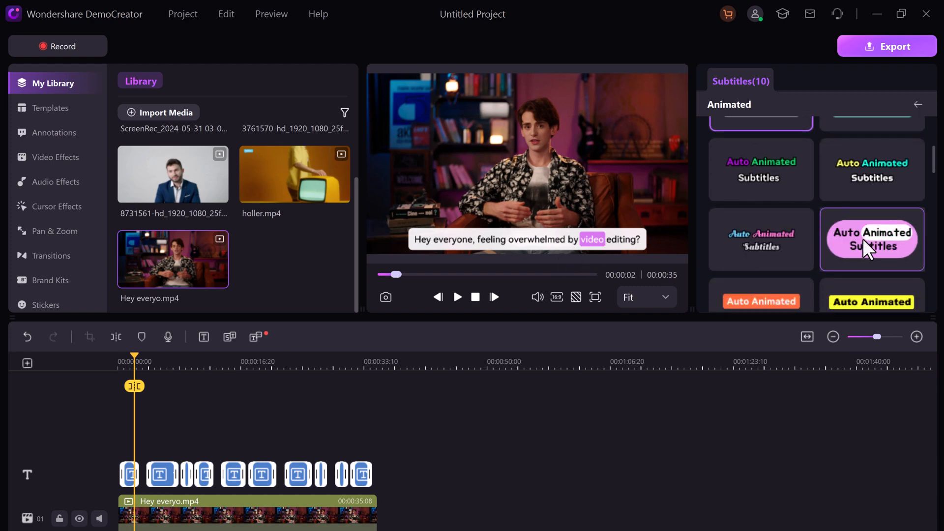
left_click(870, 240)
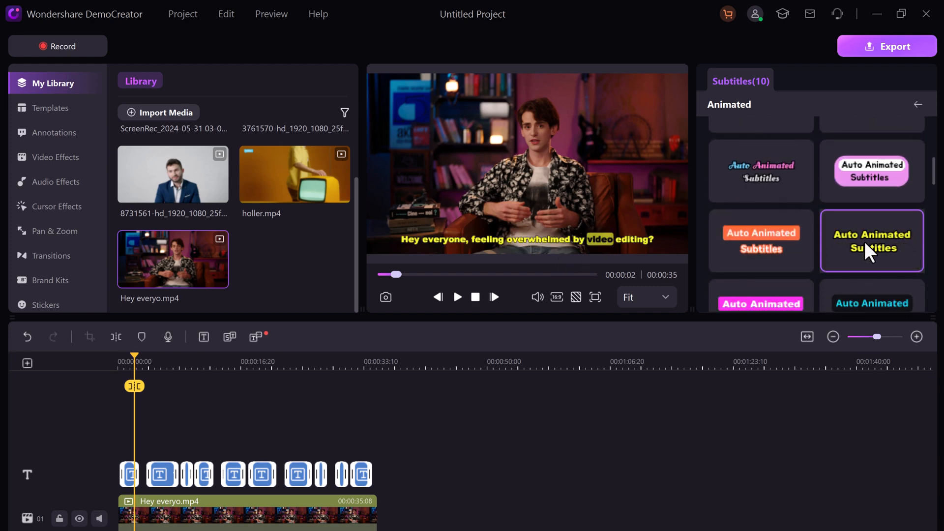
scroll("down", 3)
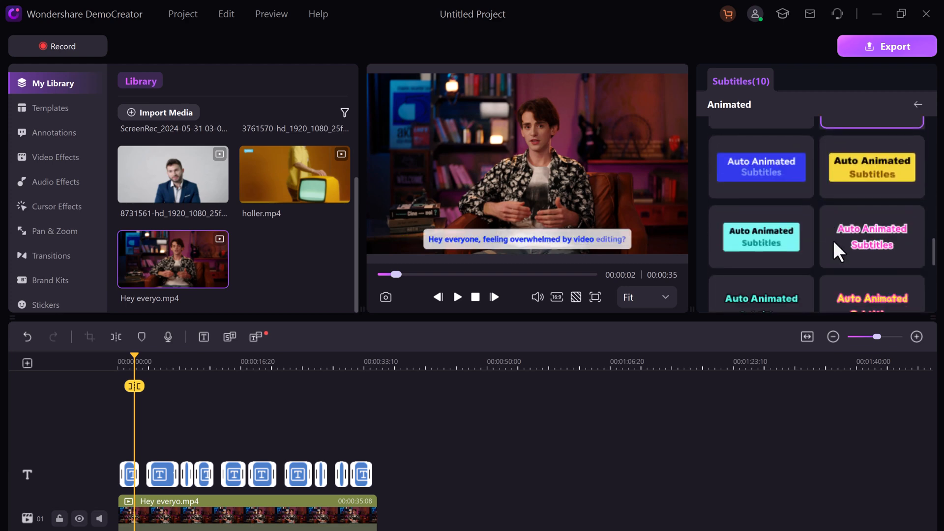
left_click(761, 239)
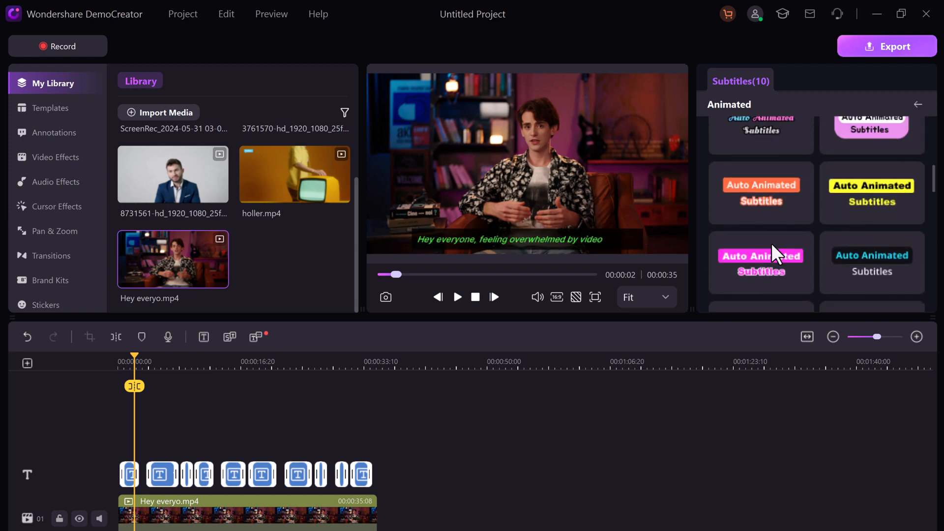
left_click(760, 201)
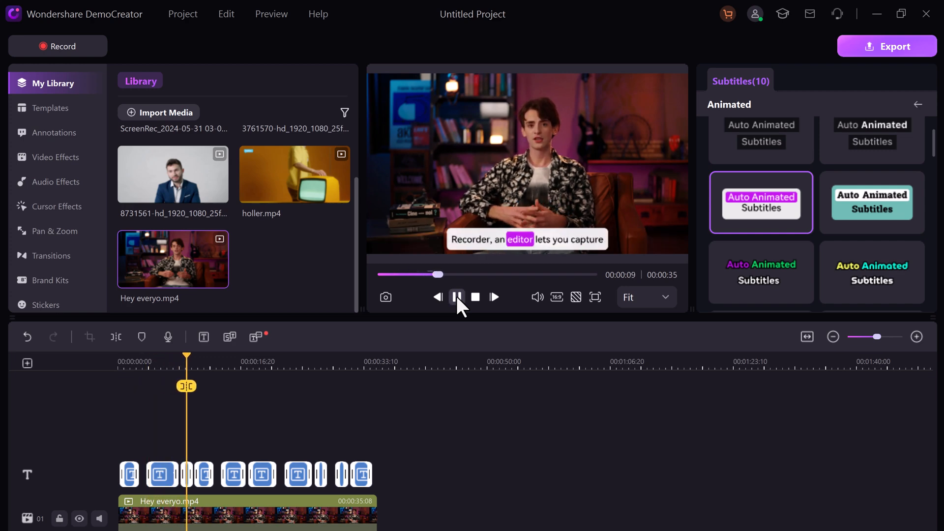
left_click(457, 297)
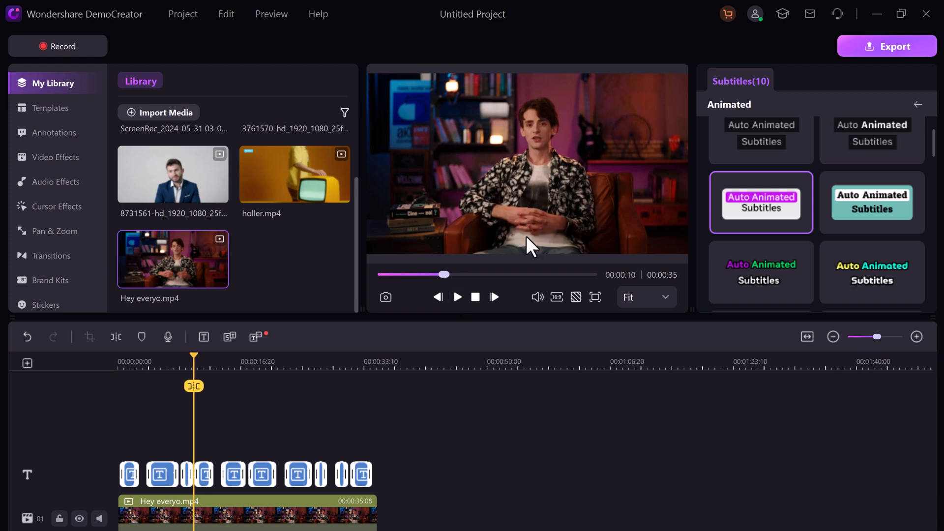
mouse_move(523, 251)
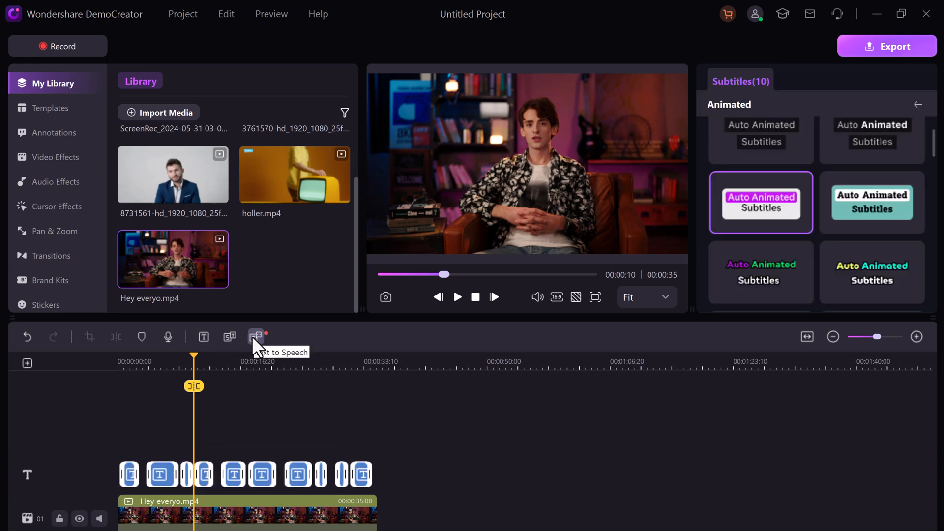
Step: Dismiss Text to Speech and show the Audio Effects library with AI Voice Remover
left_click(256, 336)
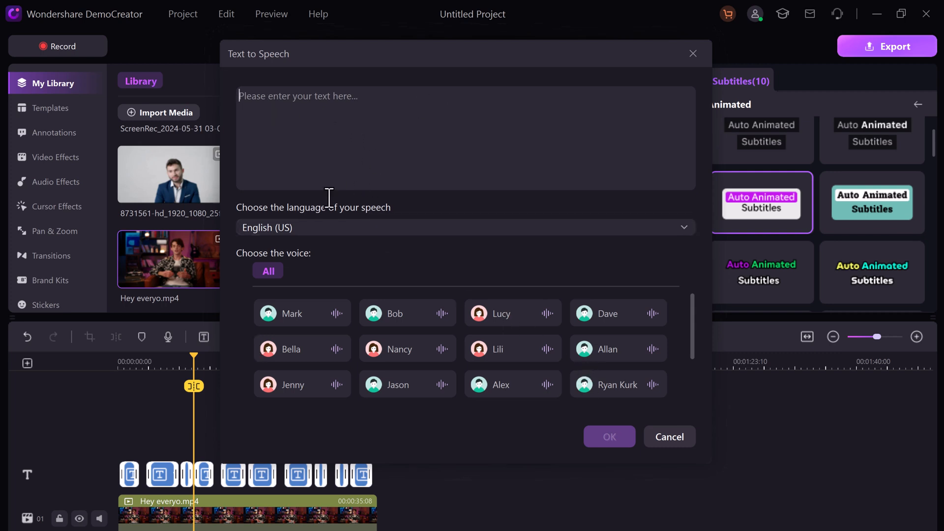
scroll("down", 3)
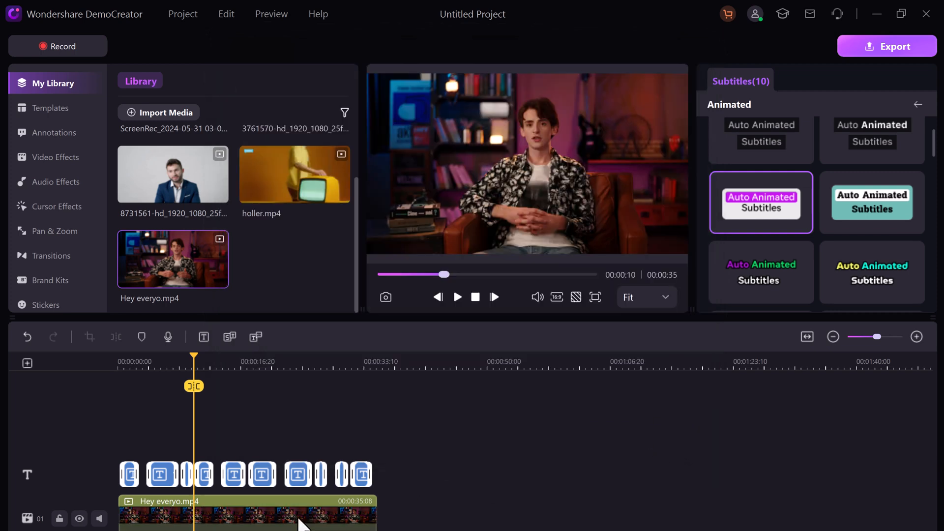
left_click(55, 182)
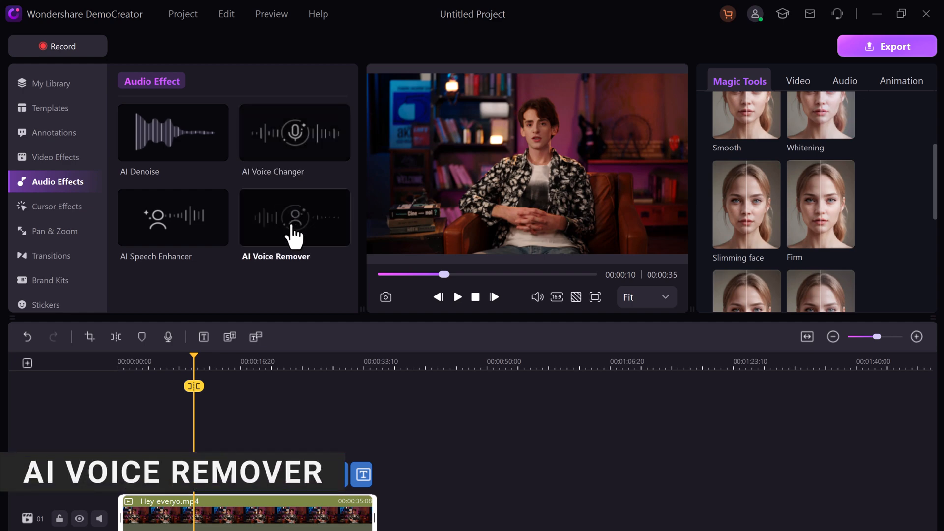
Step: Apply AI Voice Remover to the Hey everyo.mp4 clip to separate voice and background
left_click(295, 217)
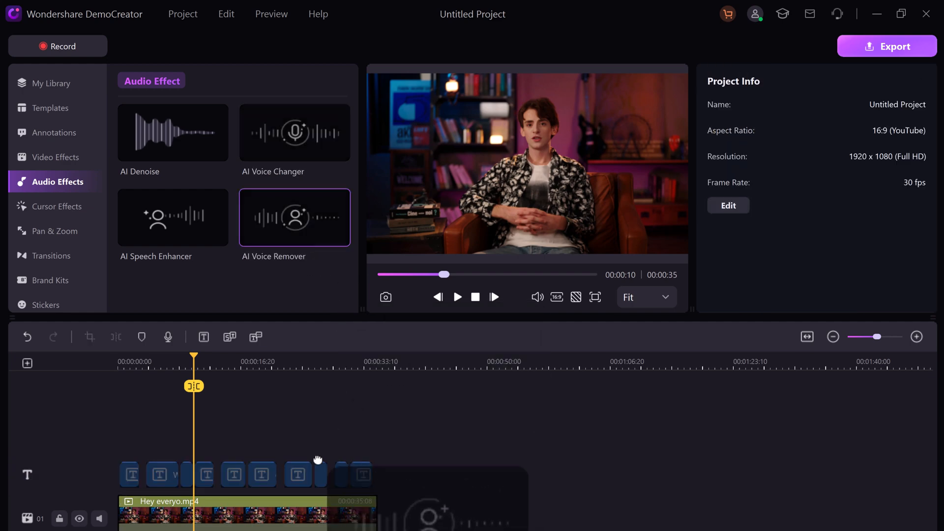
left_click(295, 217)
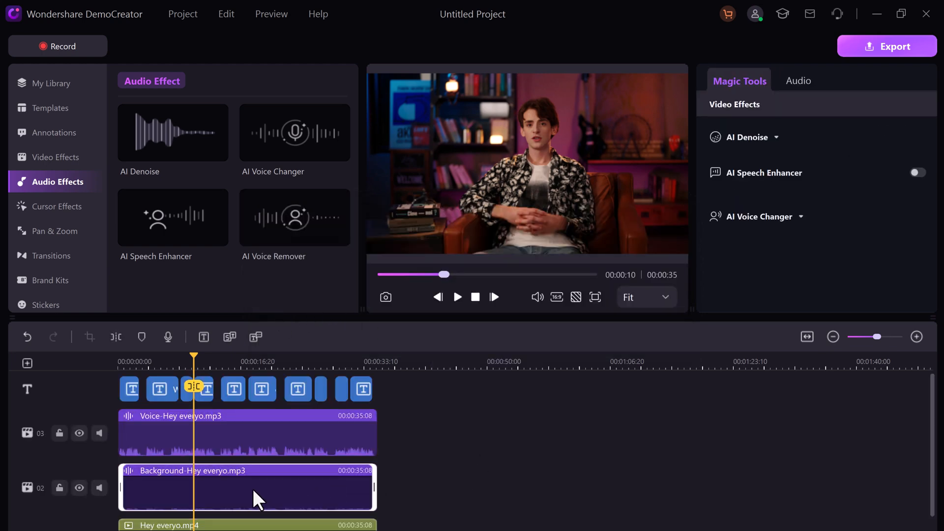
mouse_move(228, 517)
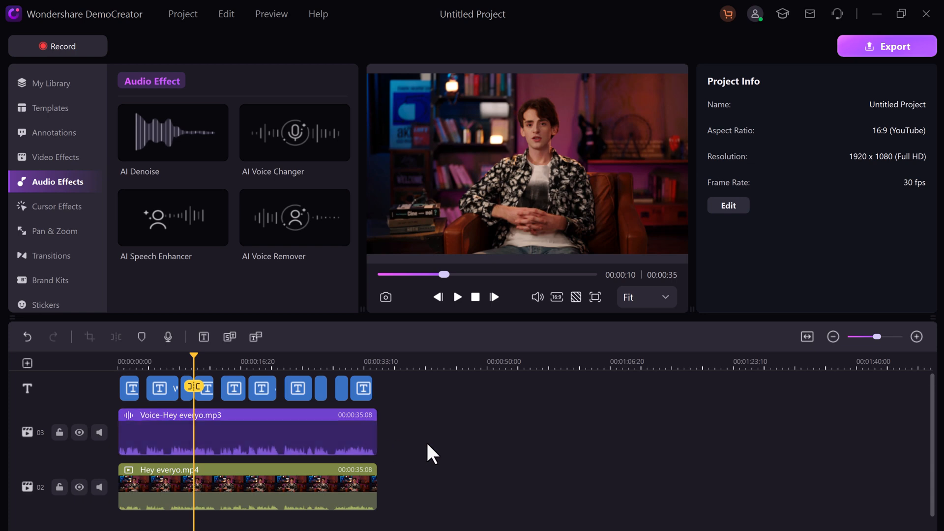
mouse_move(304, 224)
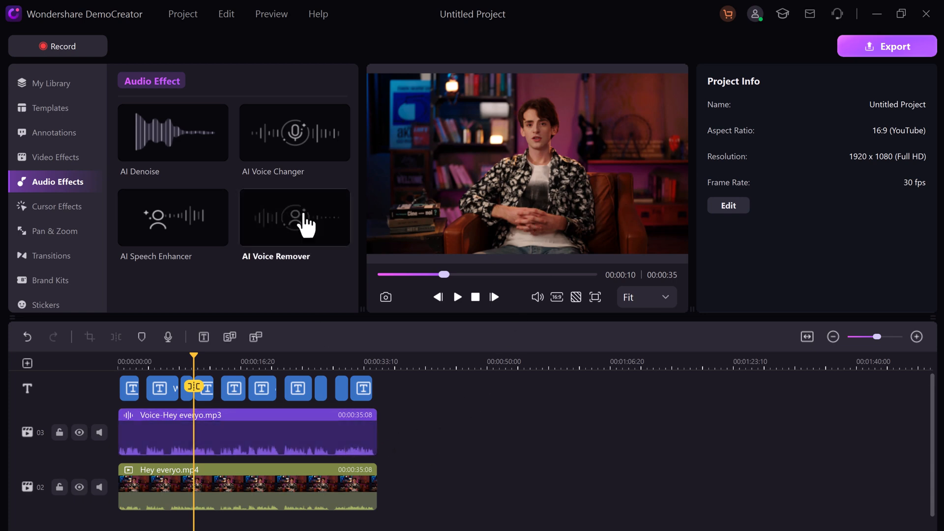
Step: Select the Voice-Hey everyo.mp3 track and open AI Voice Changer
left_click(295, 132)
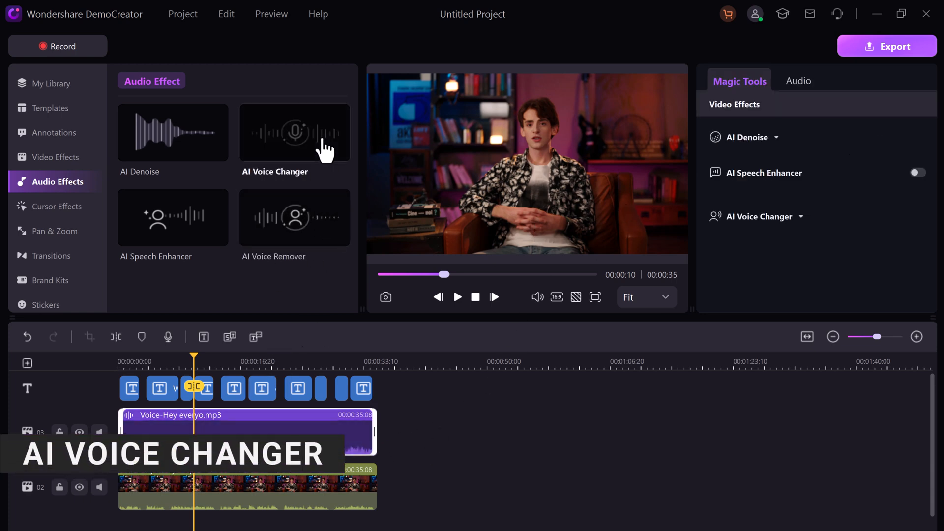
left_click(457, 296)
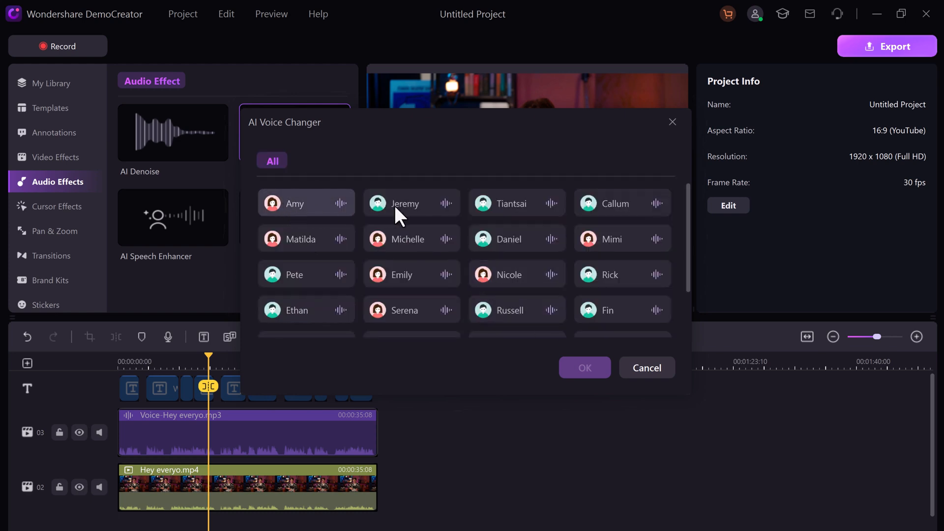
scroll("down", 3)
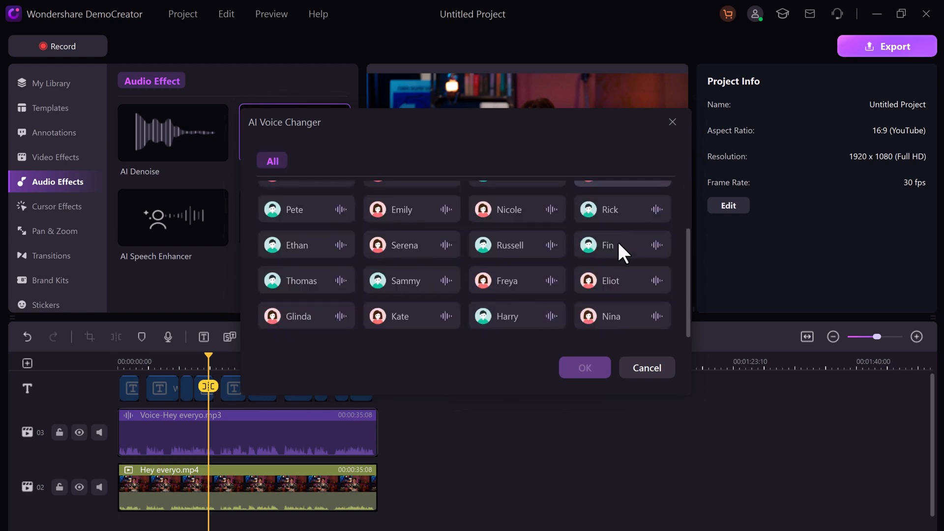
left_click(411, 316)
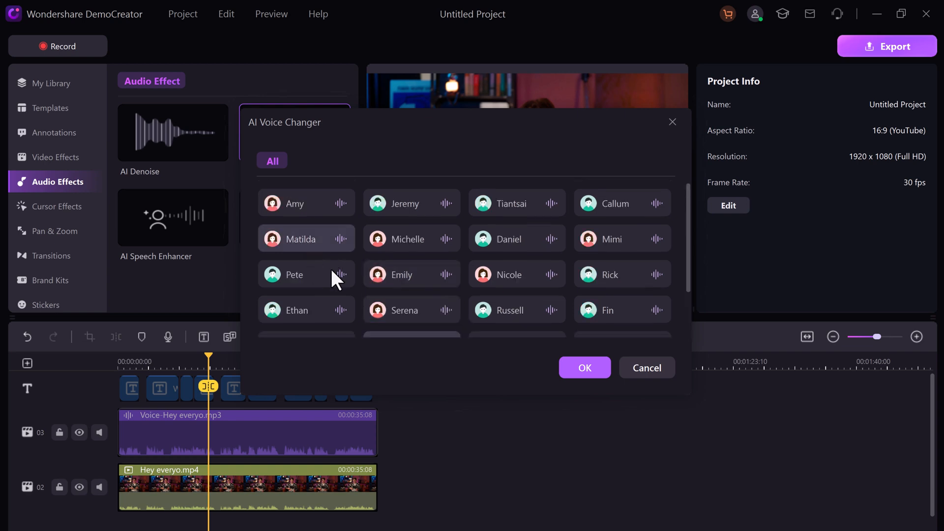
Step: Choose the Pete voice after trying Daniel, and confirm the change
left_click(295, 275)
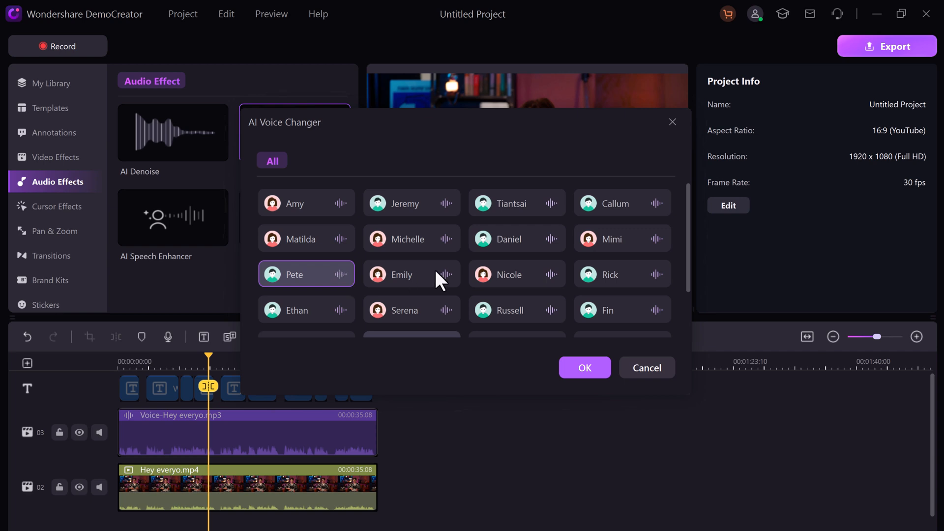
left_click(516, 239)
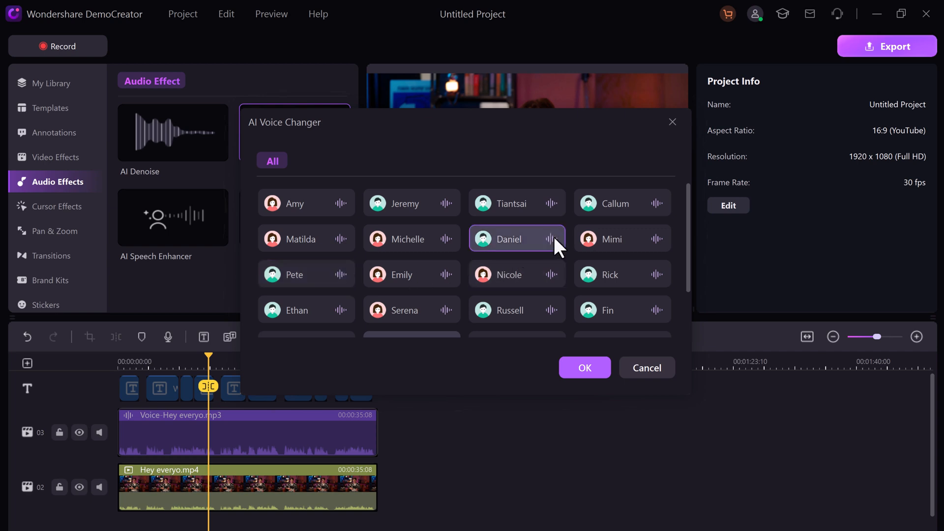
left_click(306, 273)
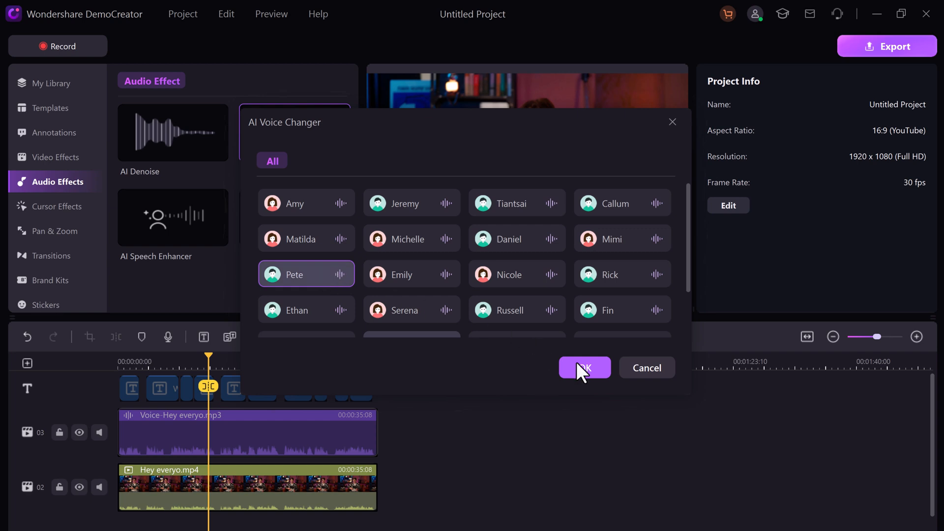
left_click(584, 368)
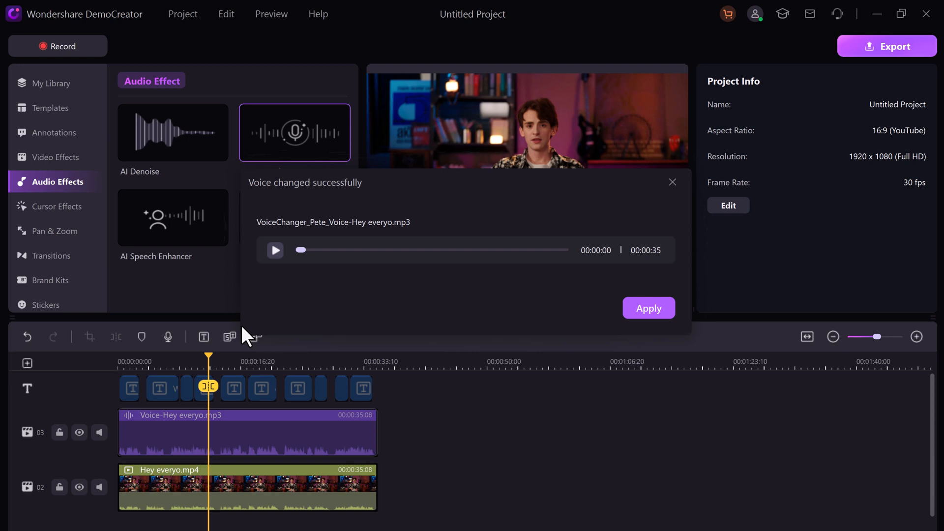
Step: Play the Pete-voice sample and apply it to the timeline
left_click(275, 250)
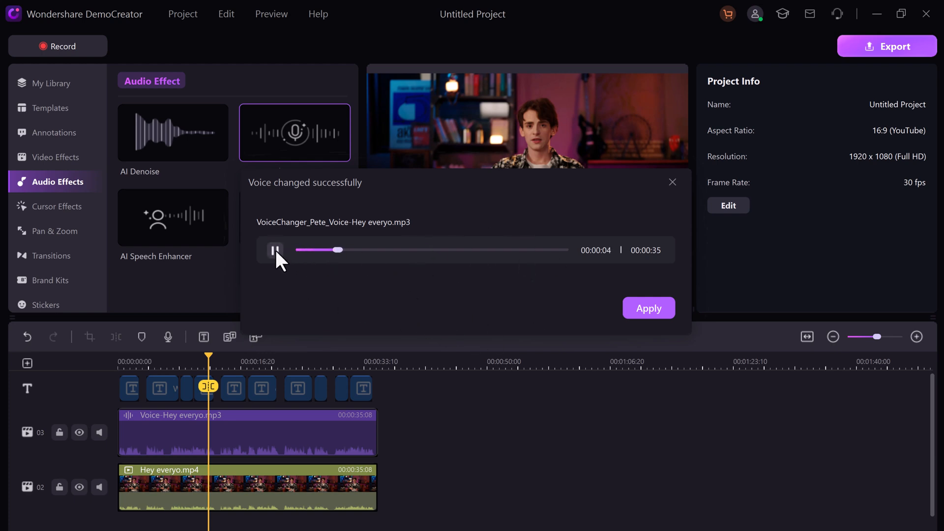
left_click(649, 308)
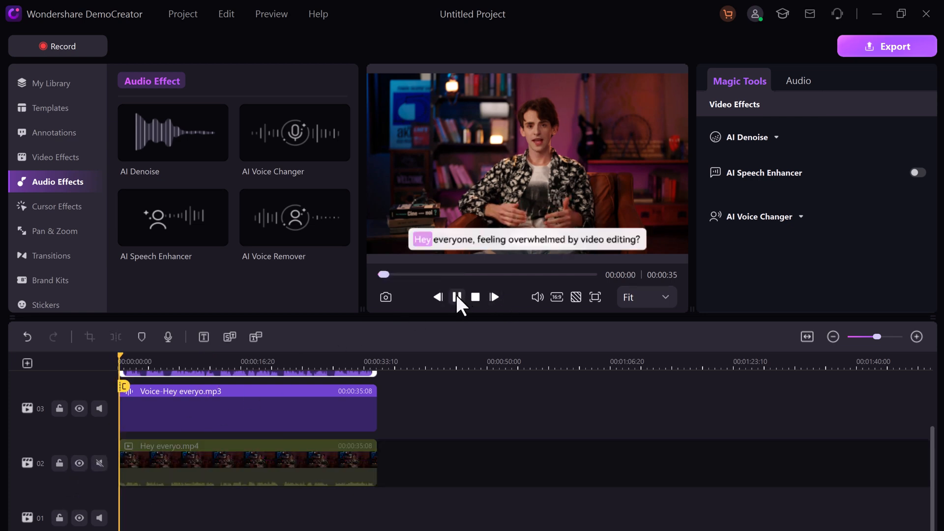
left_click(456, 297)
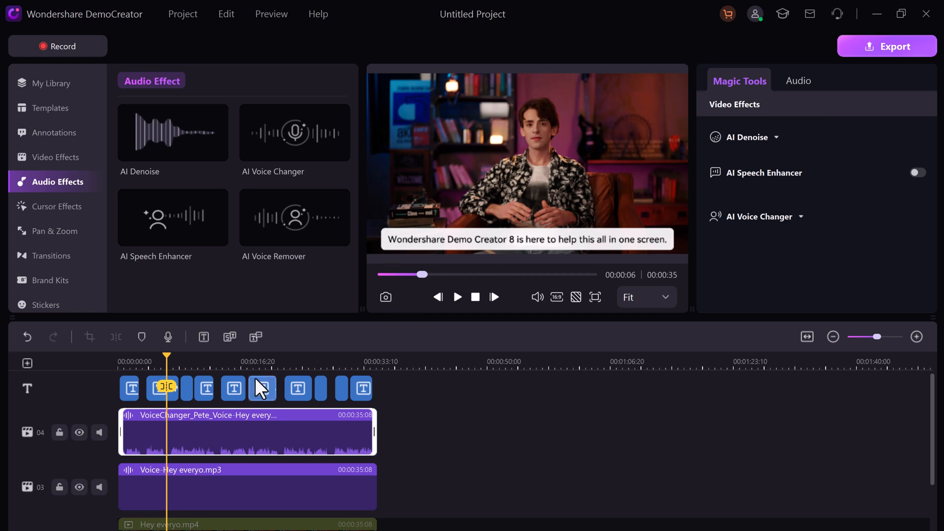
mouse_move(273, 402)
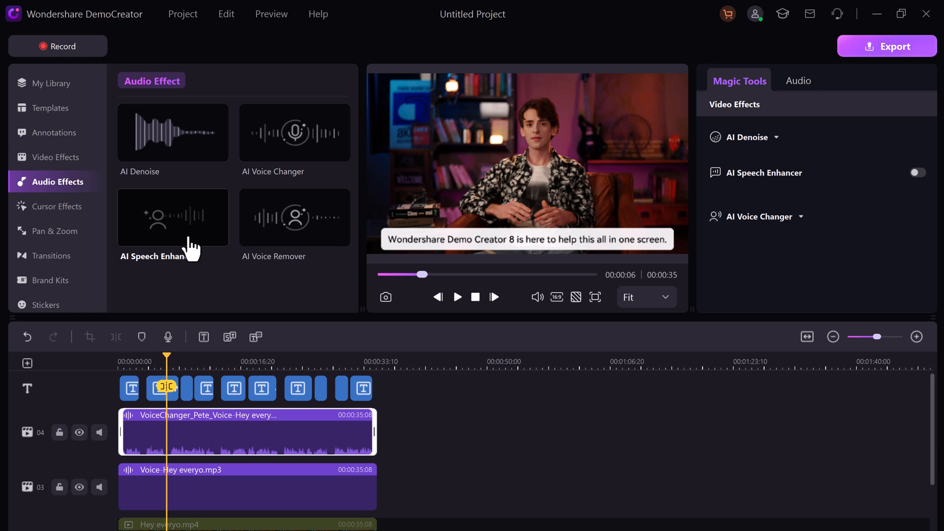
mouse_move(101, 241)
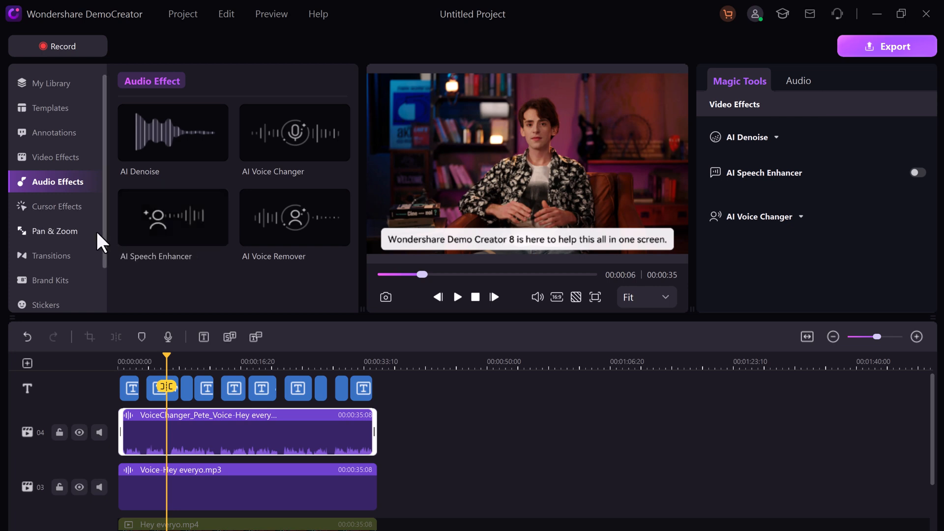